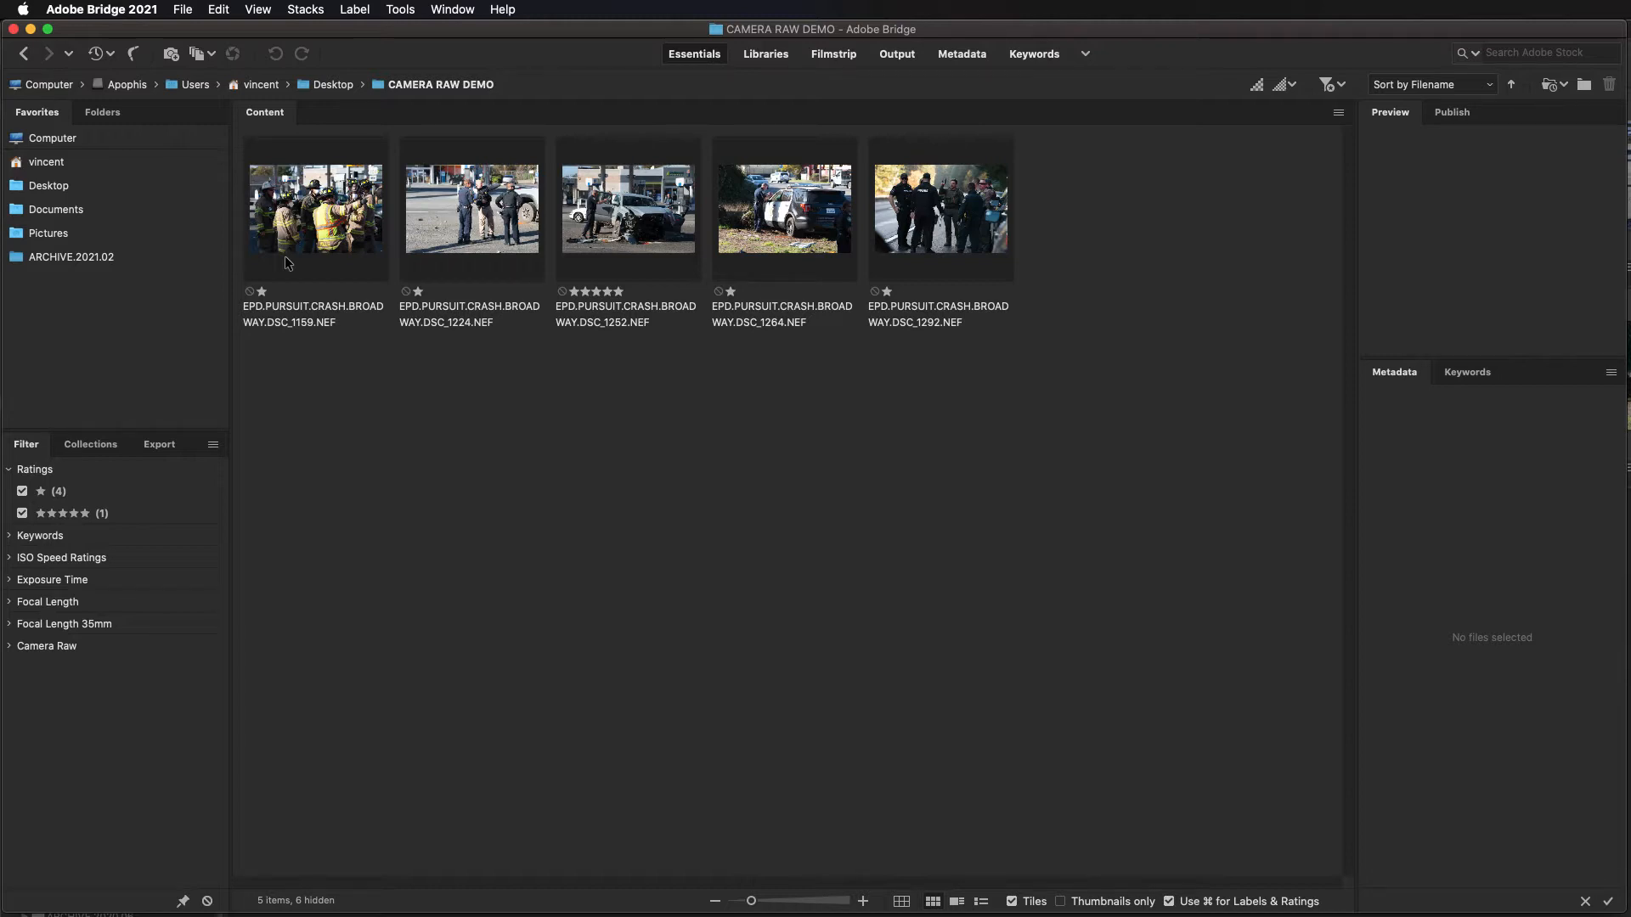
pyautogui.moveTo(306, 251)
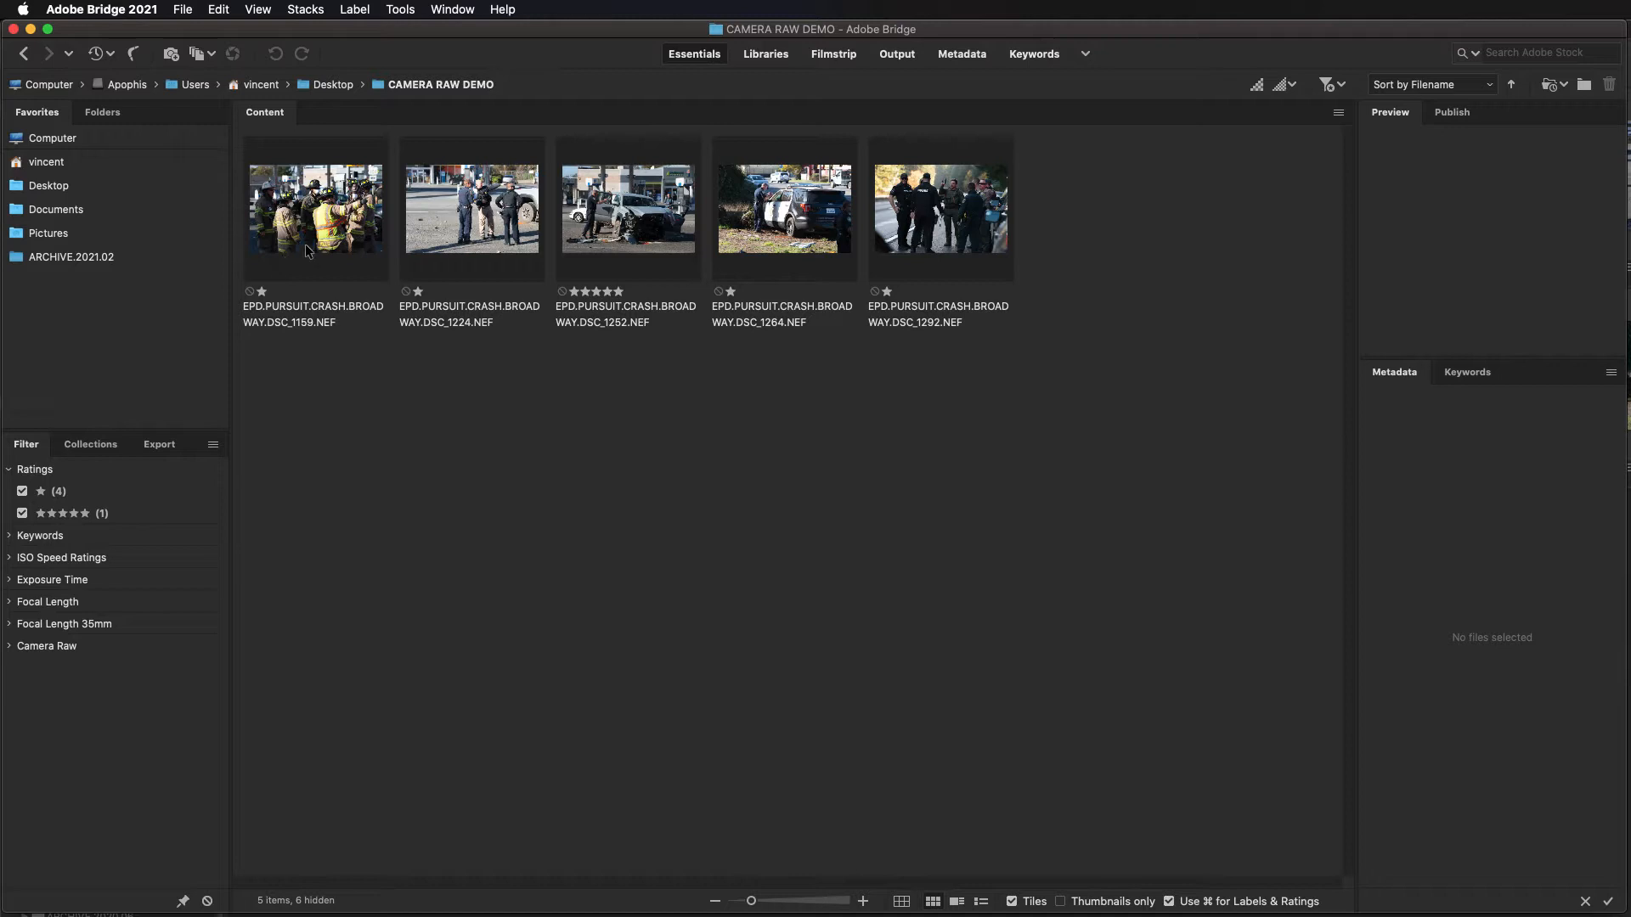
# Select all five crash-scene NEF thumbnails and open them together in Camera Raw
pyautogui.click(316, 208)
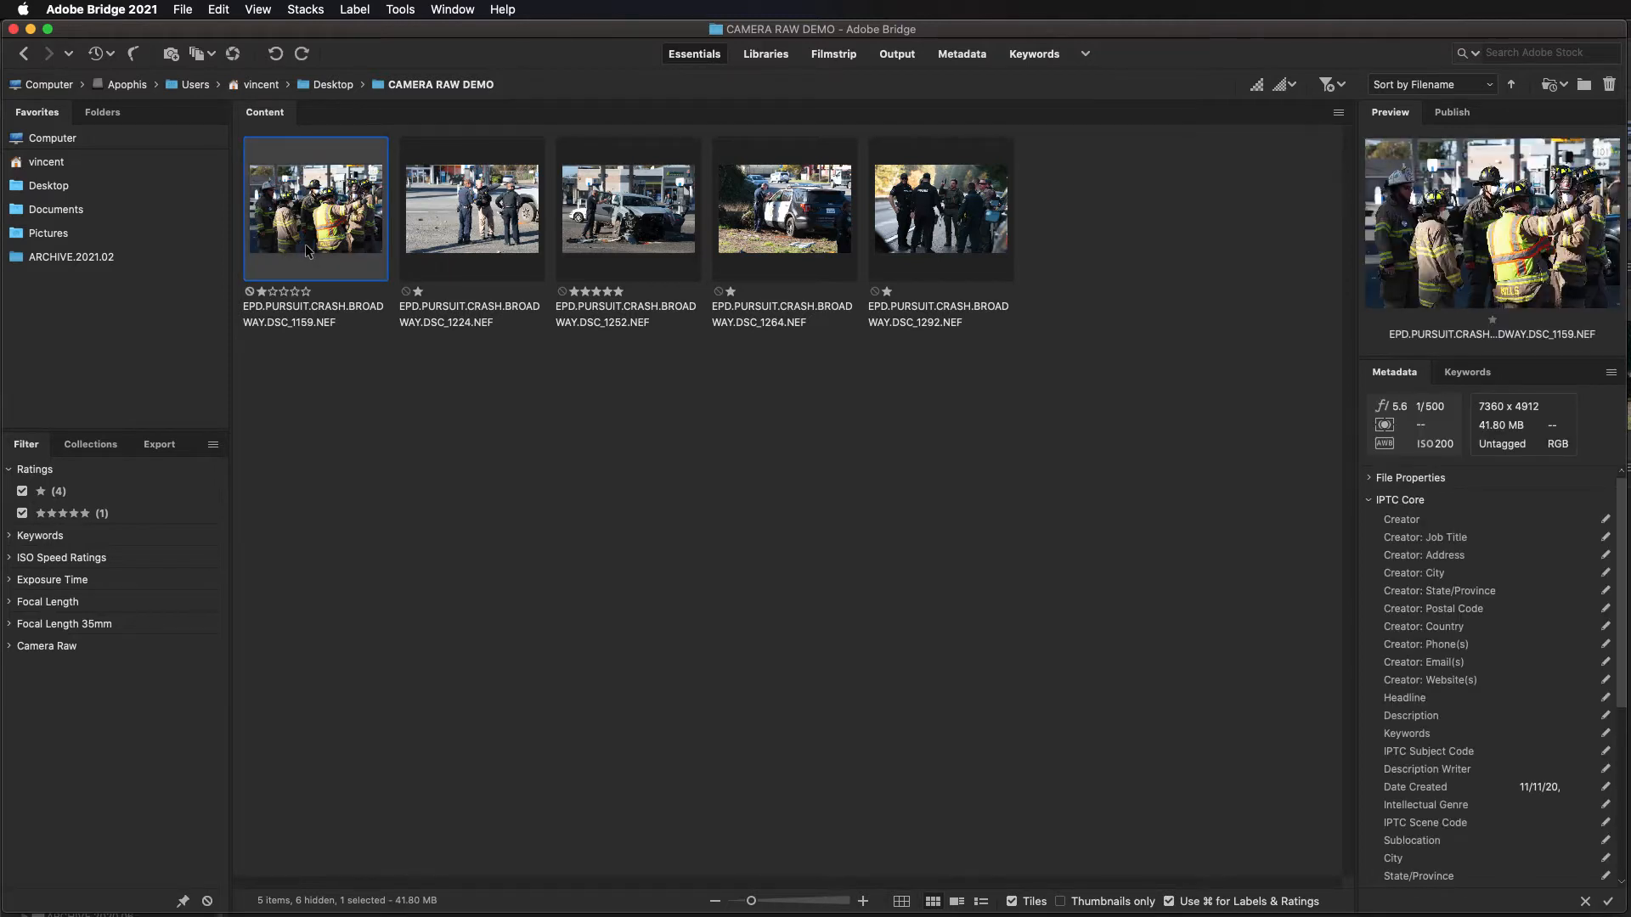
pyautogui.press('cmd+a')
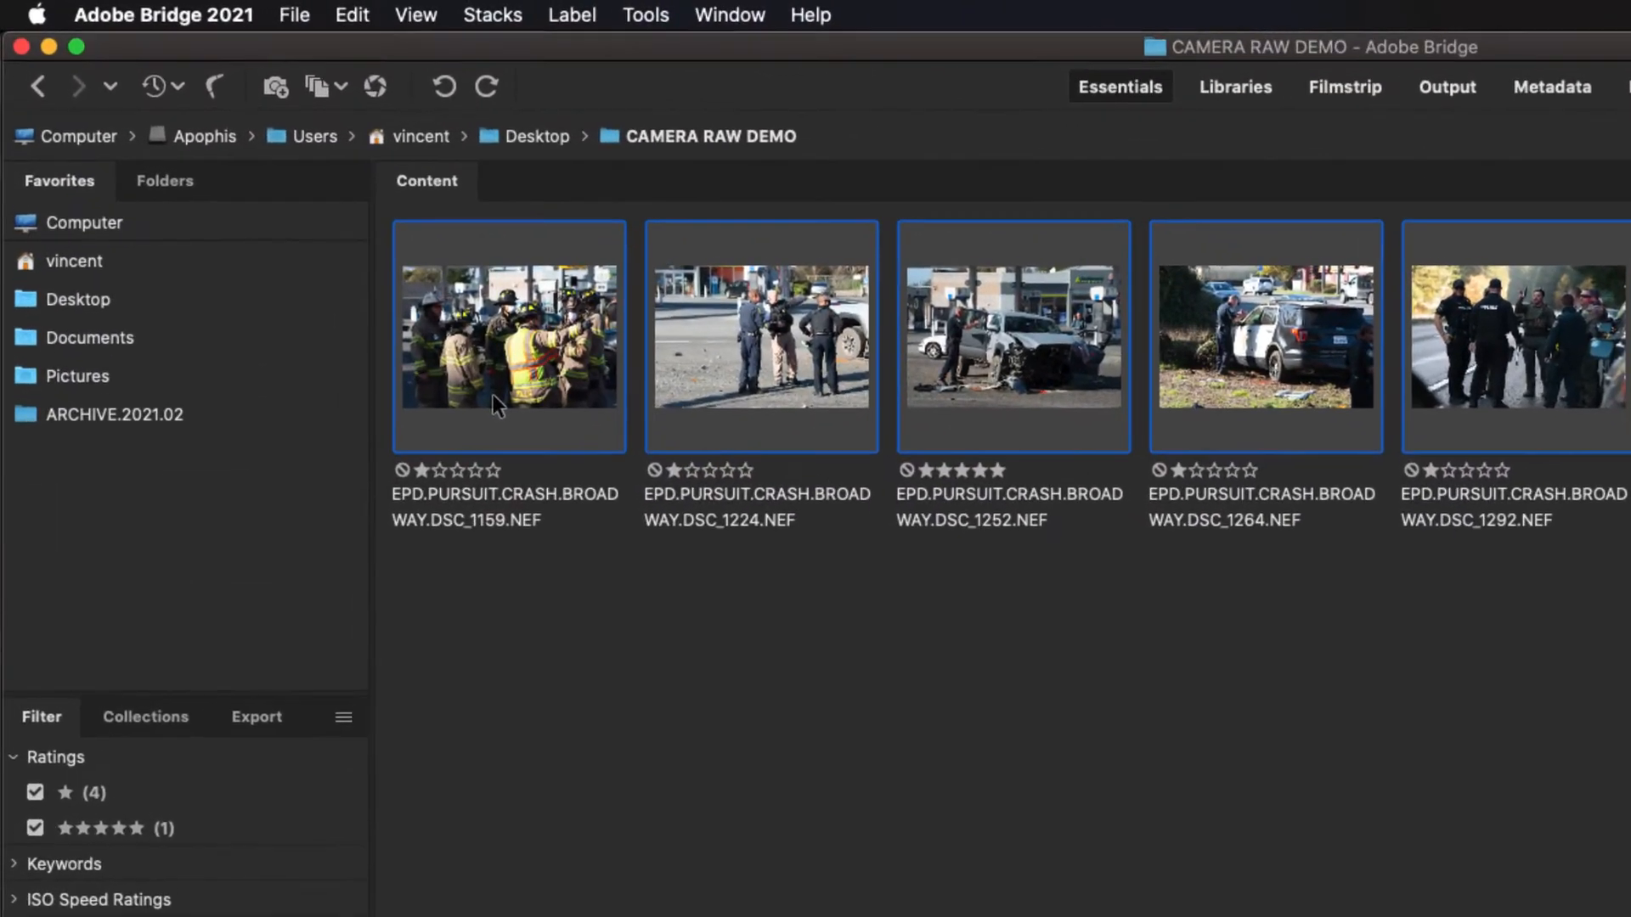
pyautogui.click(294, 15)
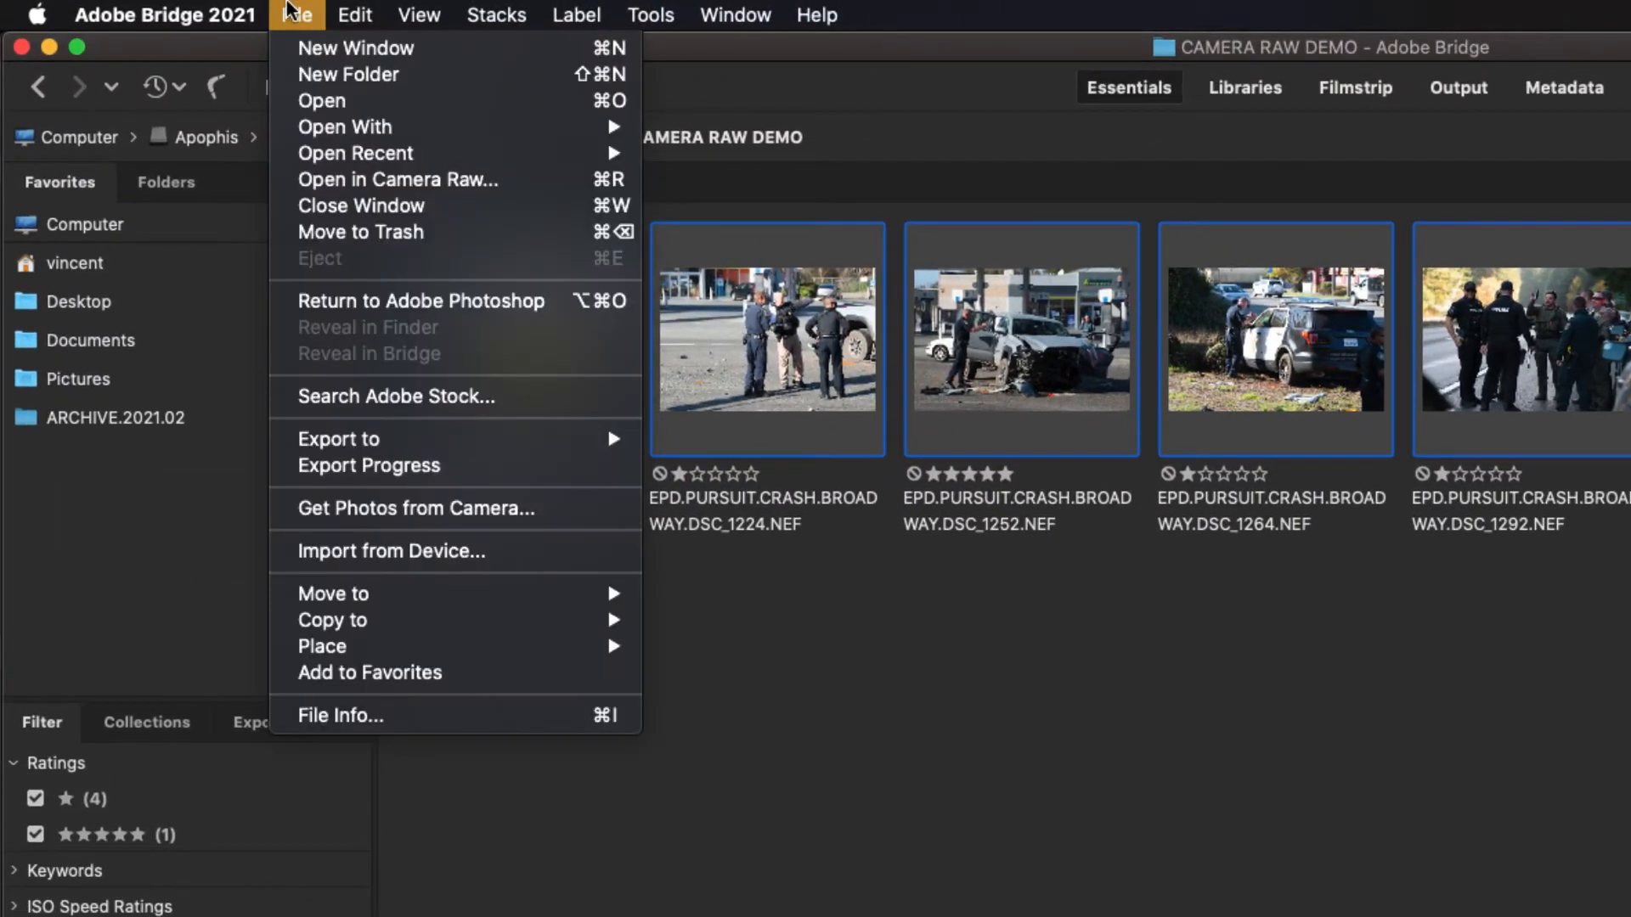
pyautogui.moveTo(323, 101)
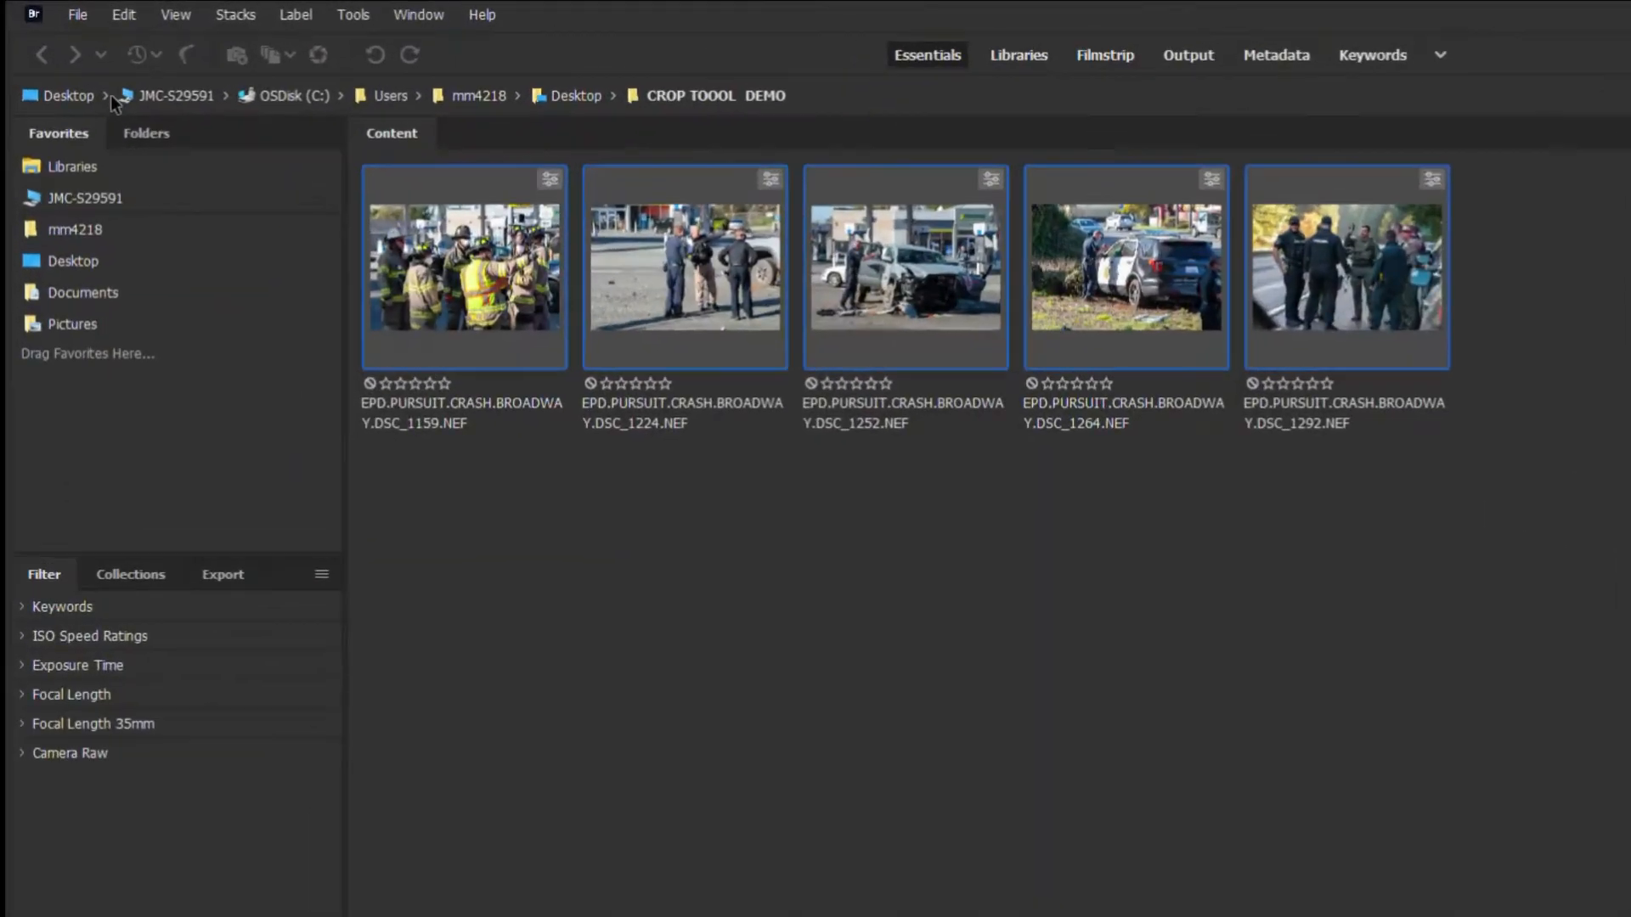
pyautogui.click(77, 16)
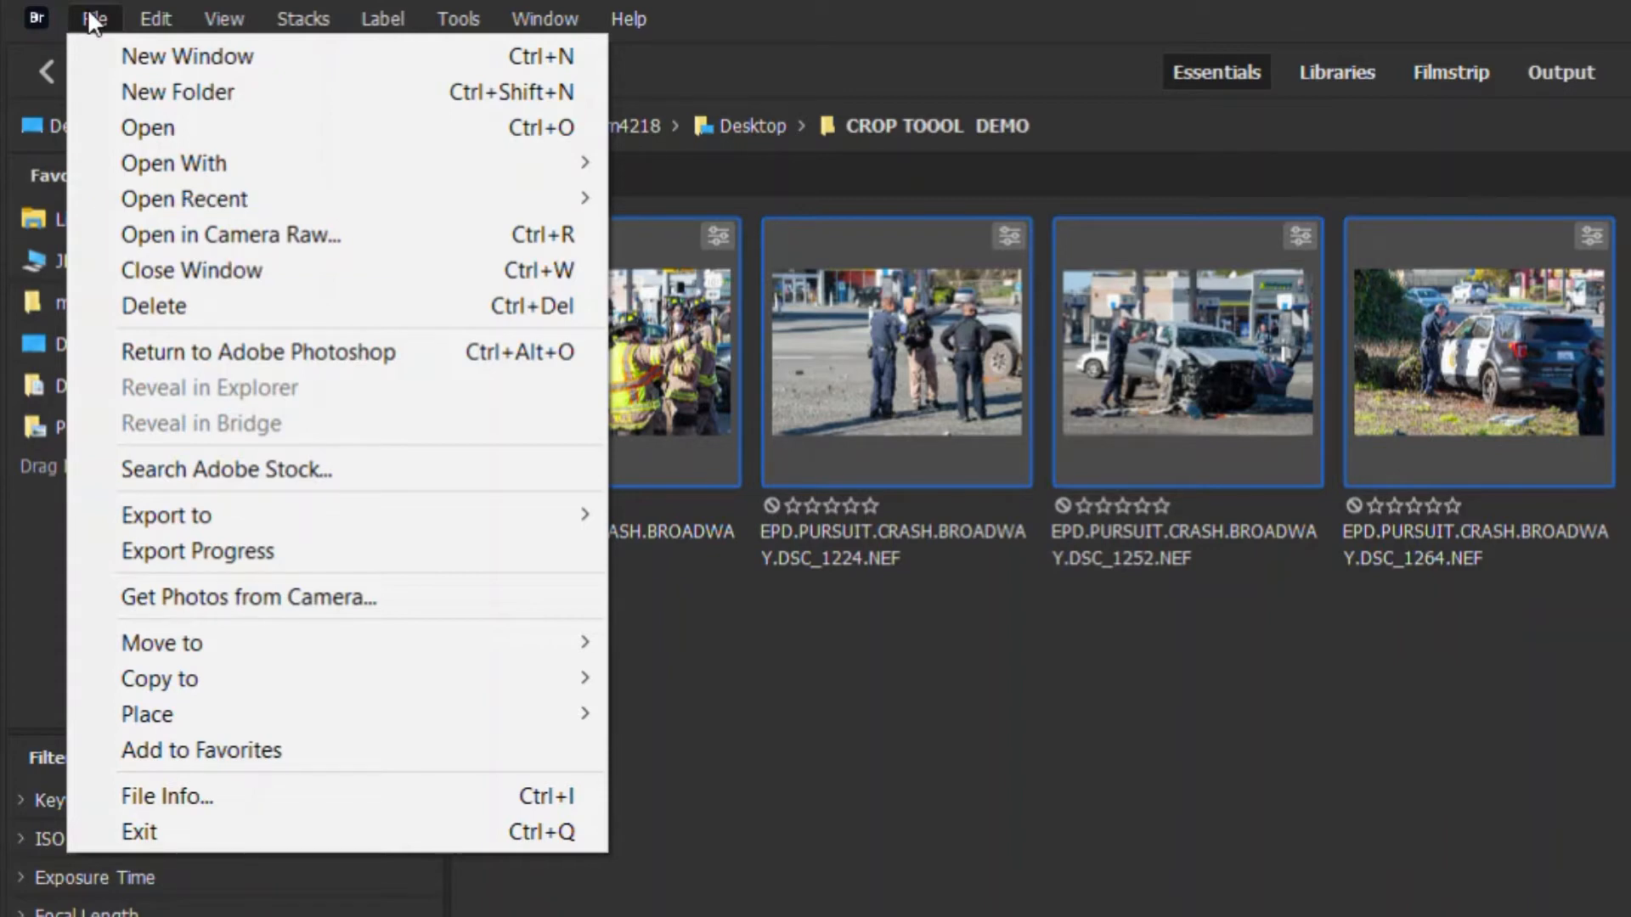
pyautogui.click(229, 235)
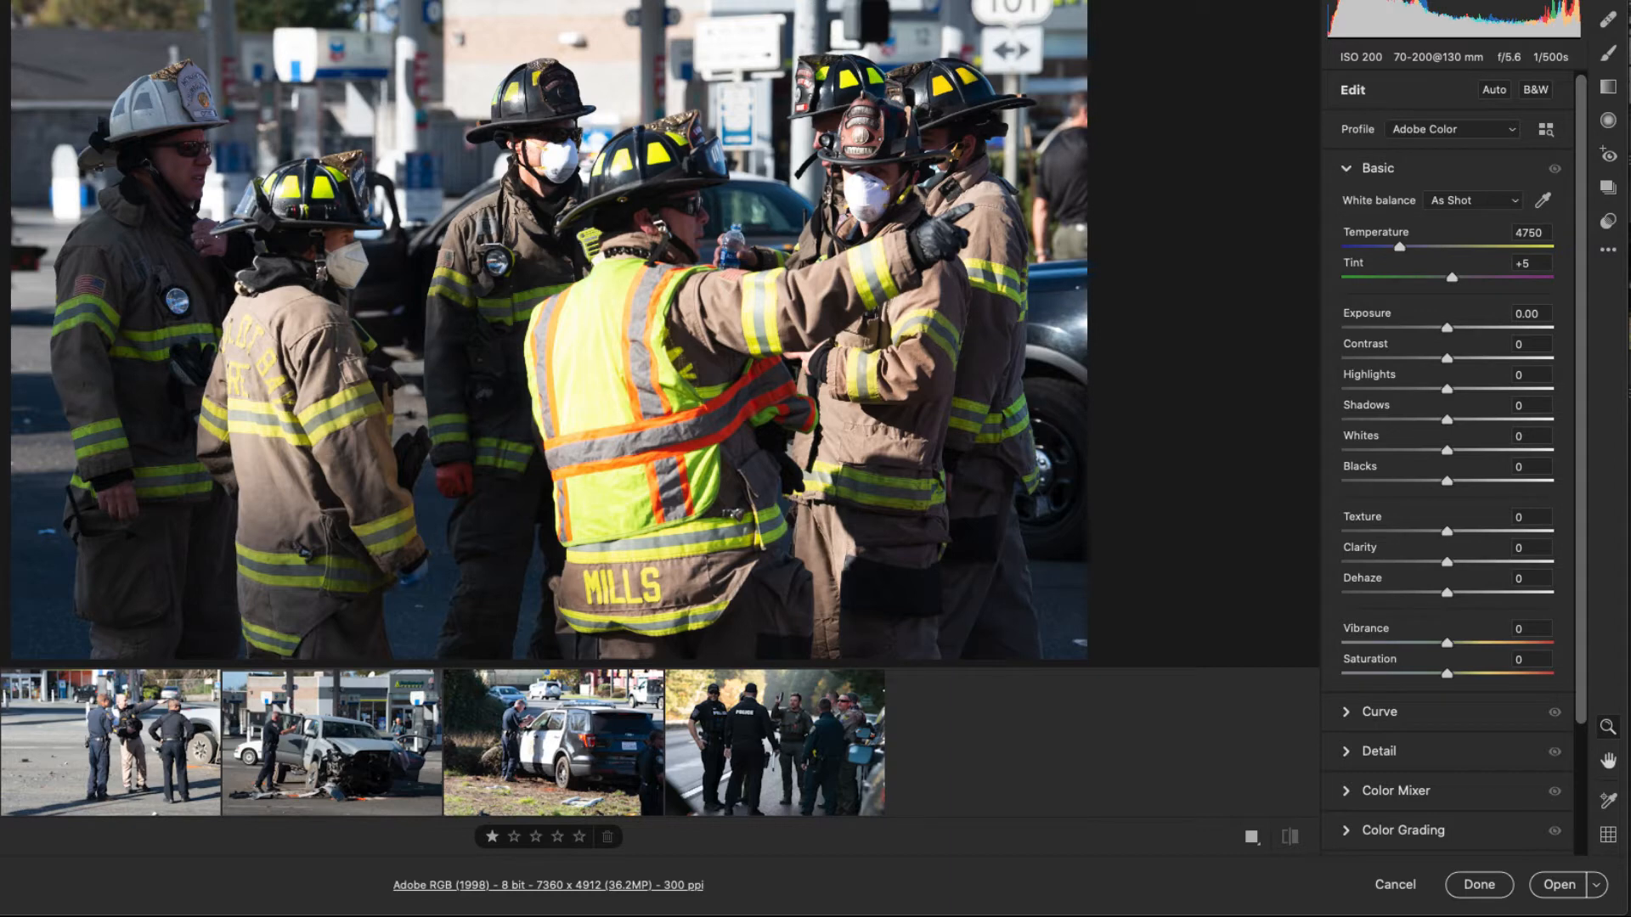
pyautogui.moveTo(1487, 270)
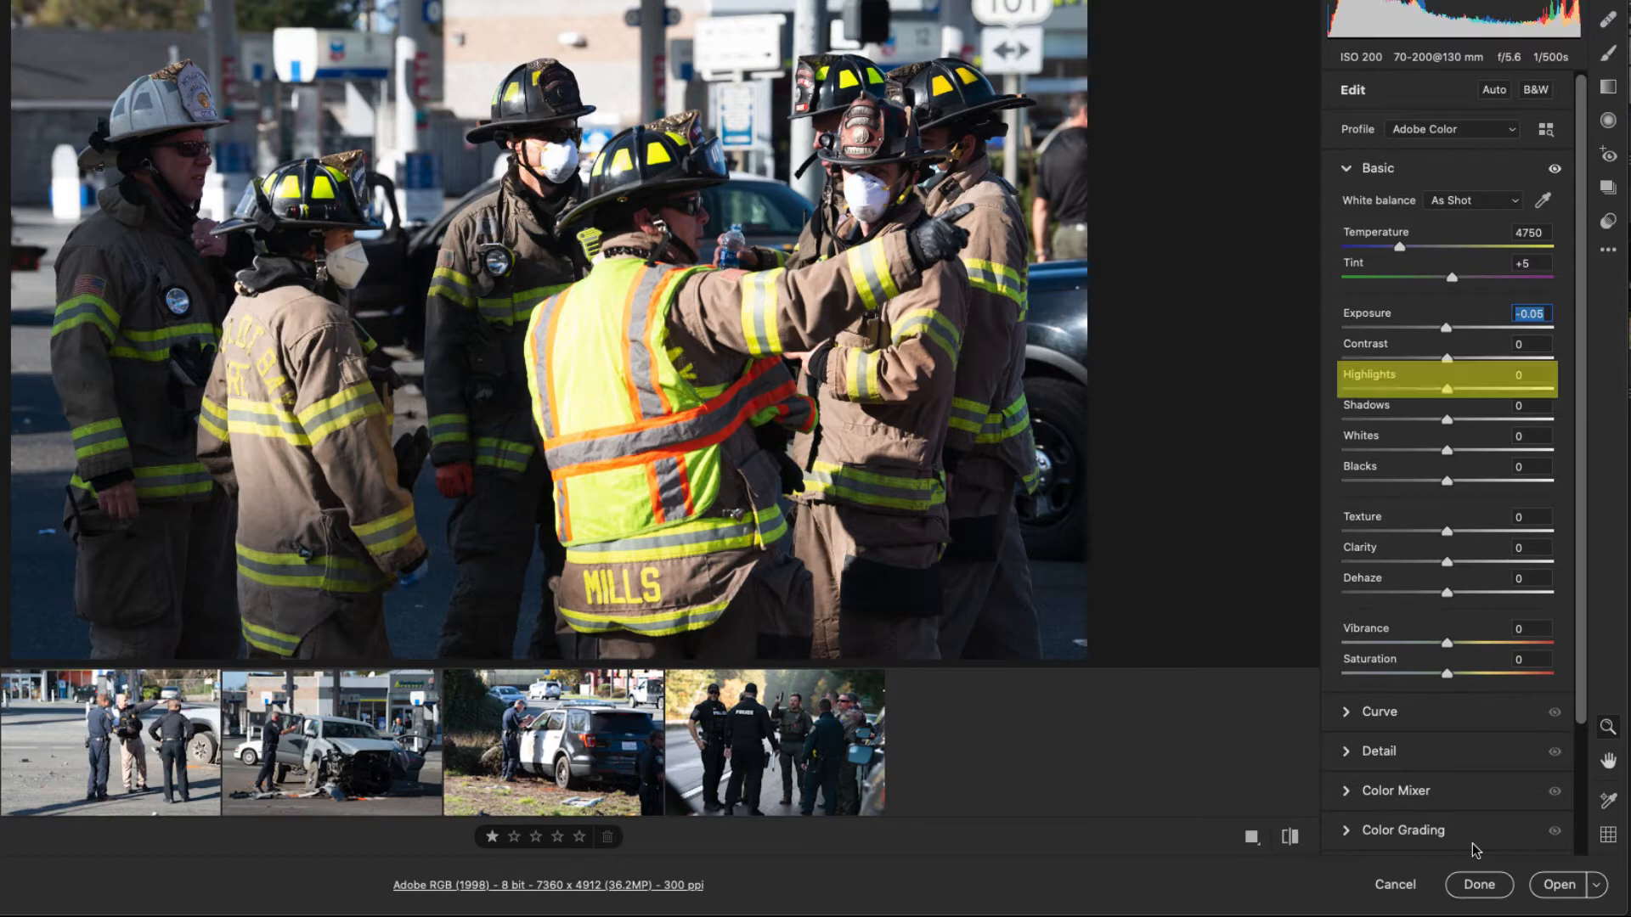
pyautogui.moveTo(1402, 676)
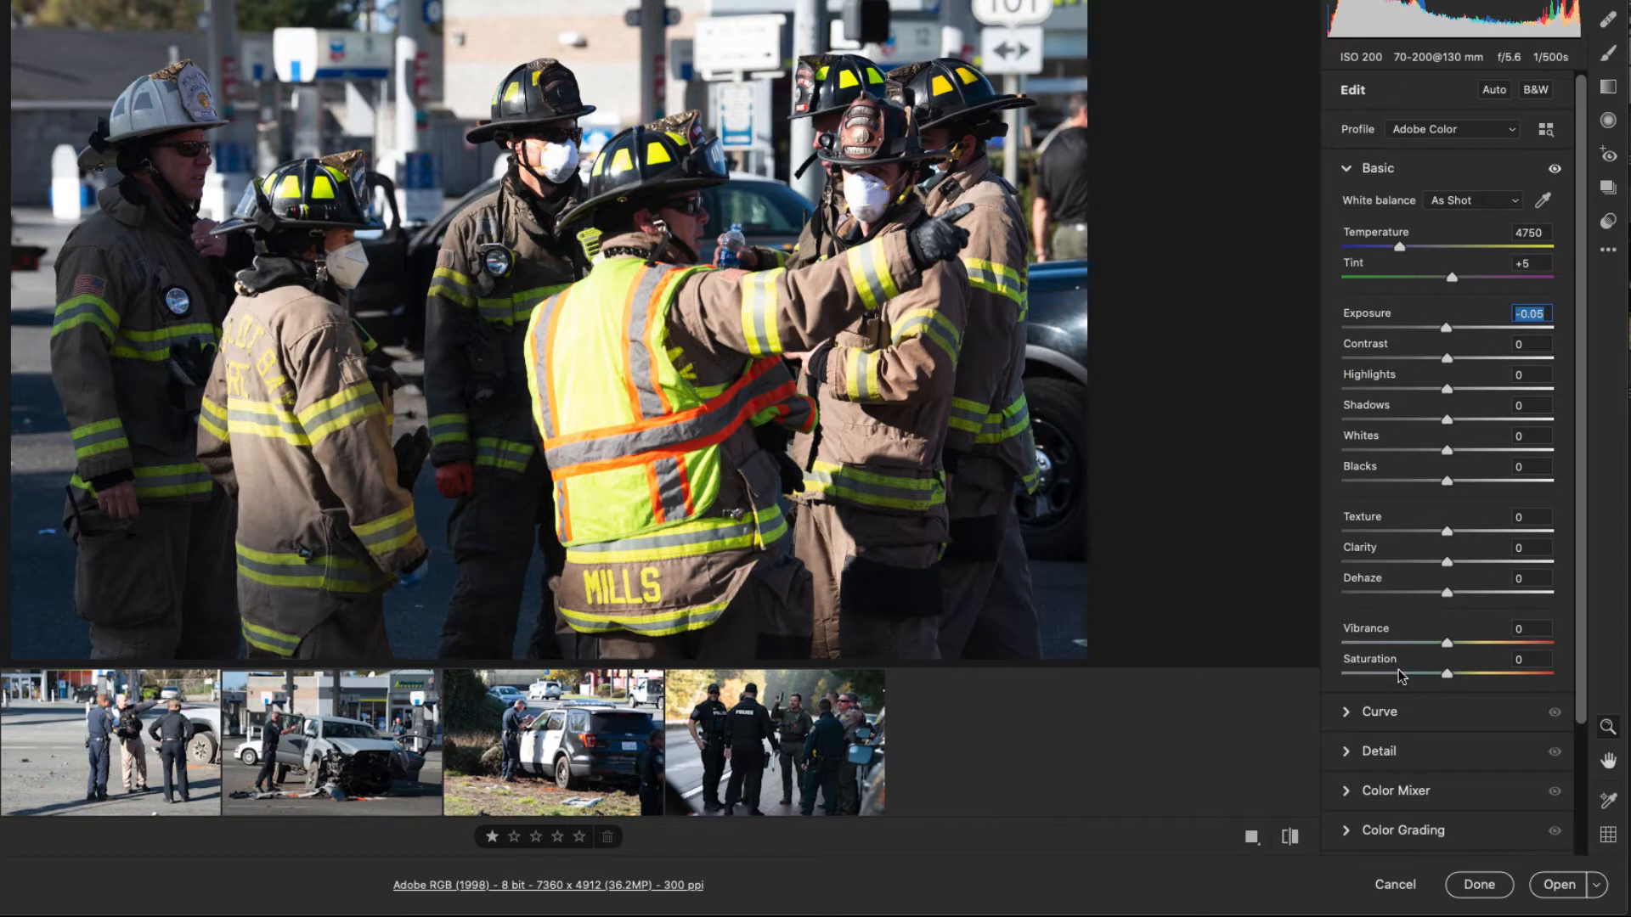
pyautogui.moveTo(1444, 357)
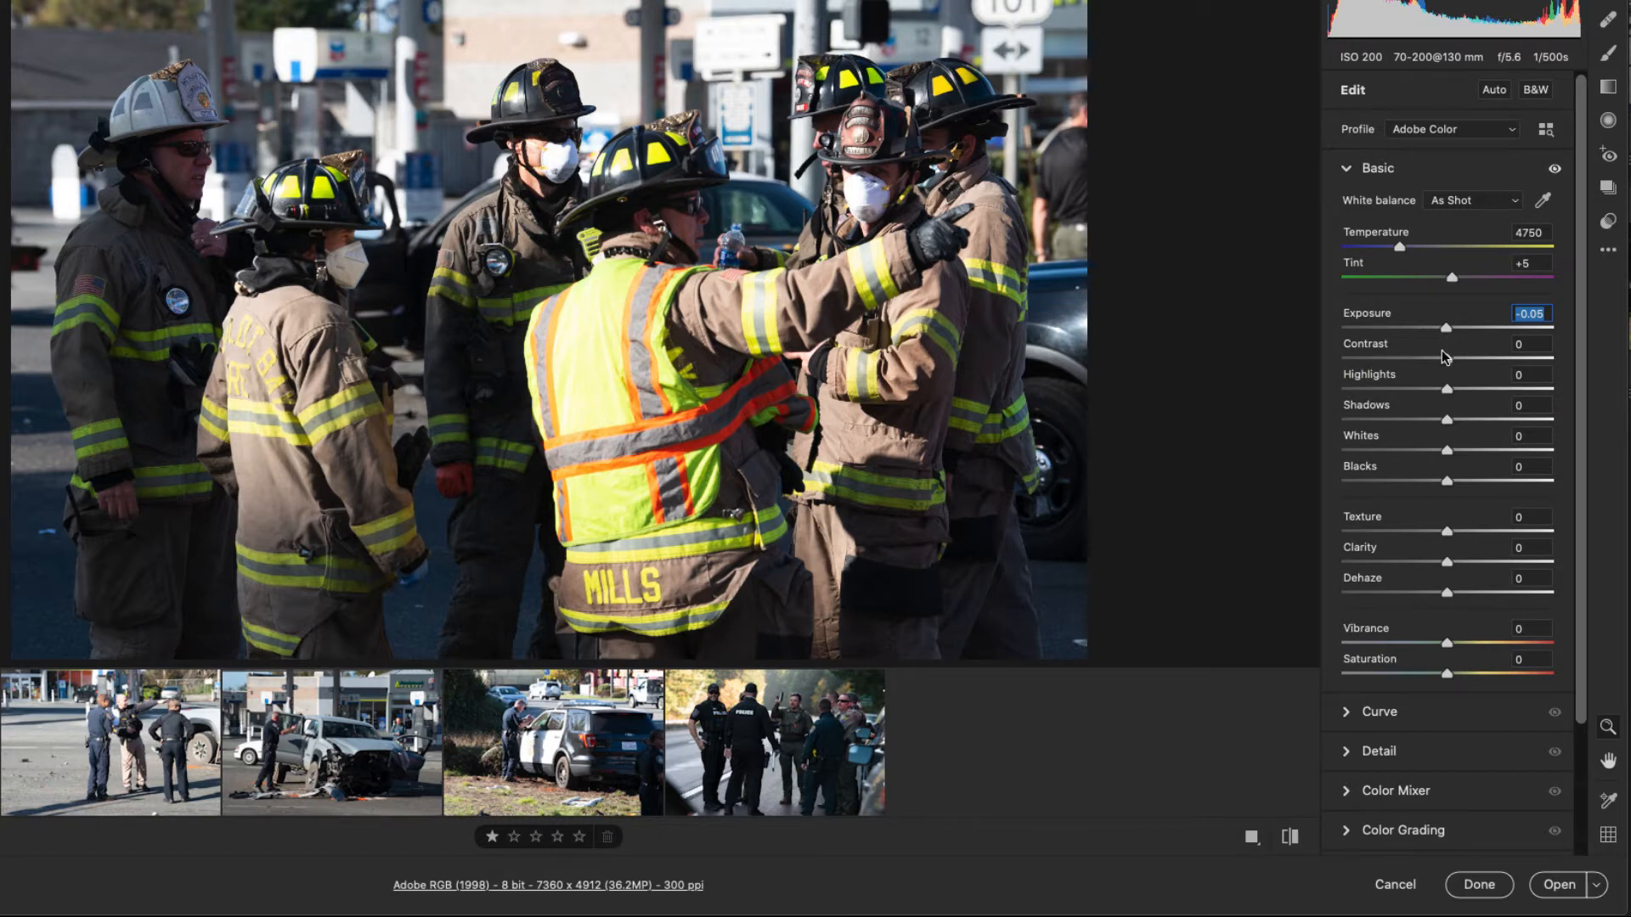
pyautogui.moveTo(1451, 401)
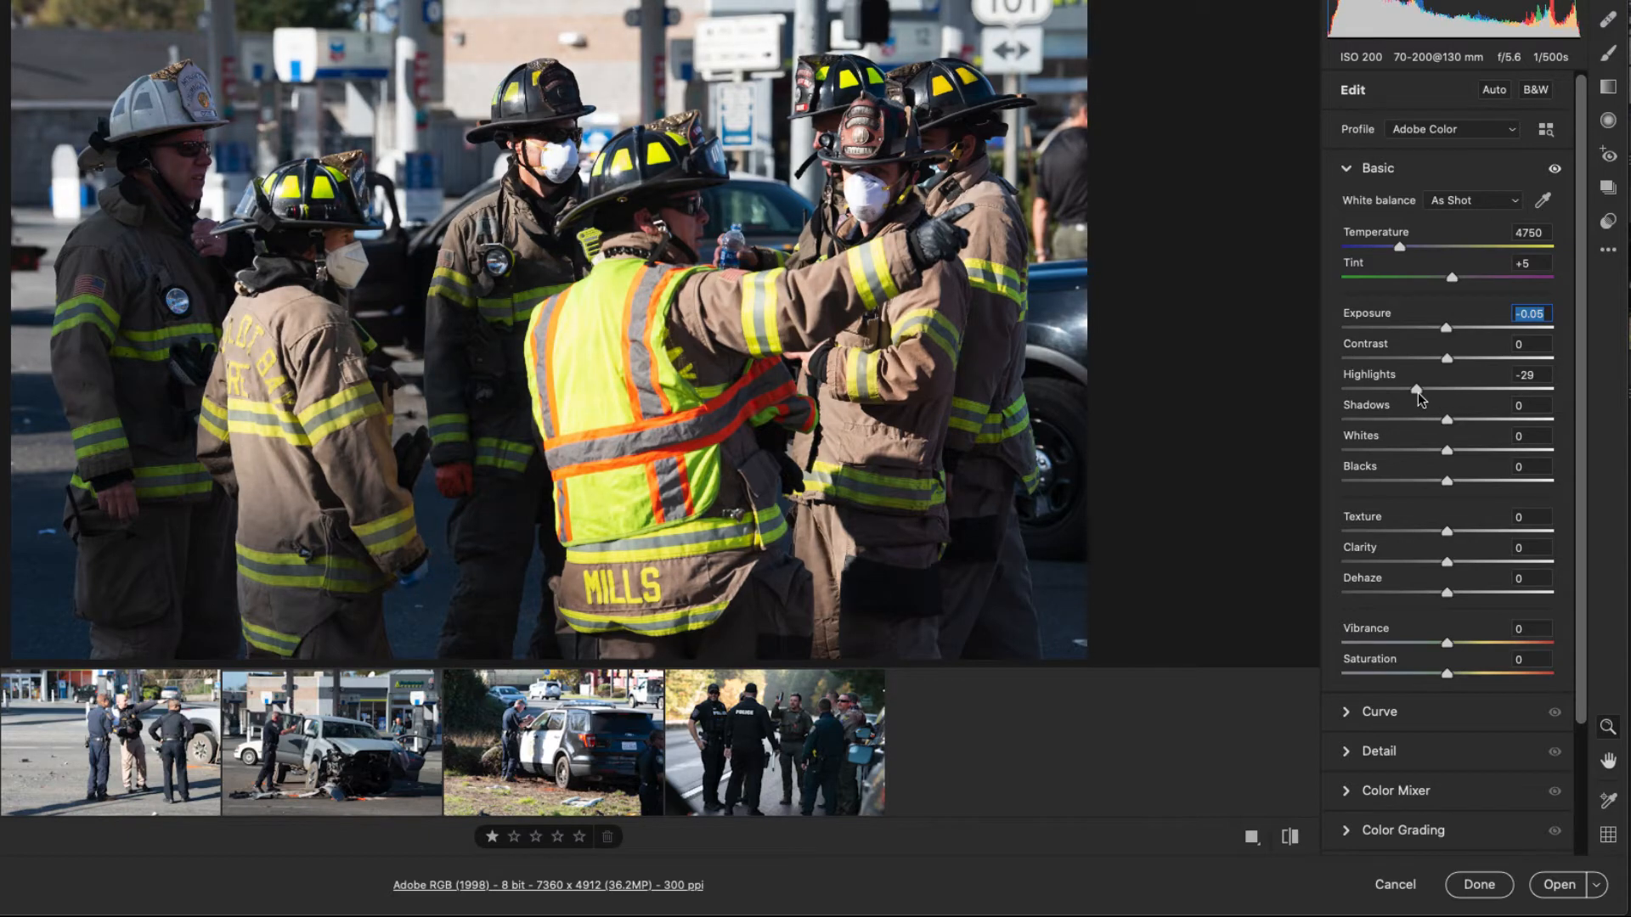
# Adjust the firefighters photo's tone sliders in the Basic panel
pyautogui.click(1531, 373)
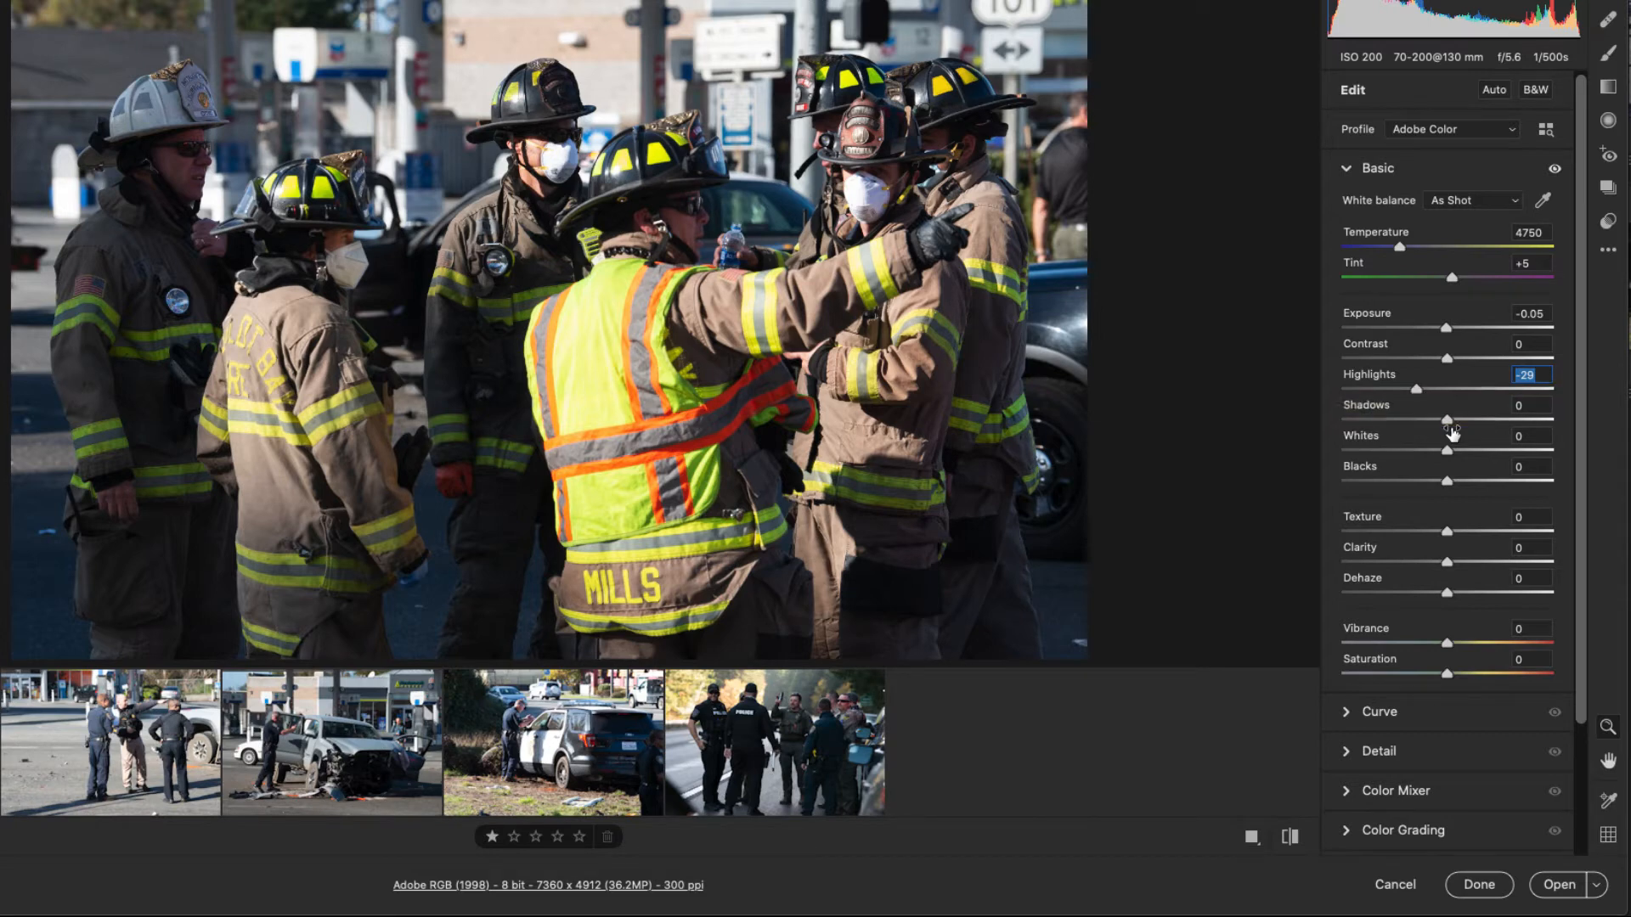
pyautogui.moveTo(1452, 455)
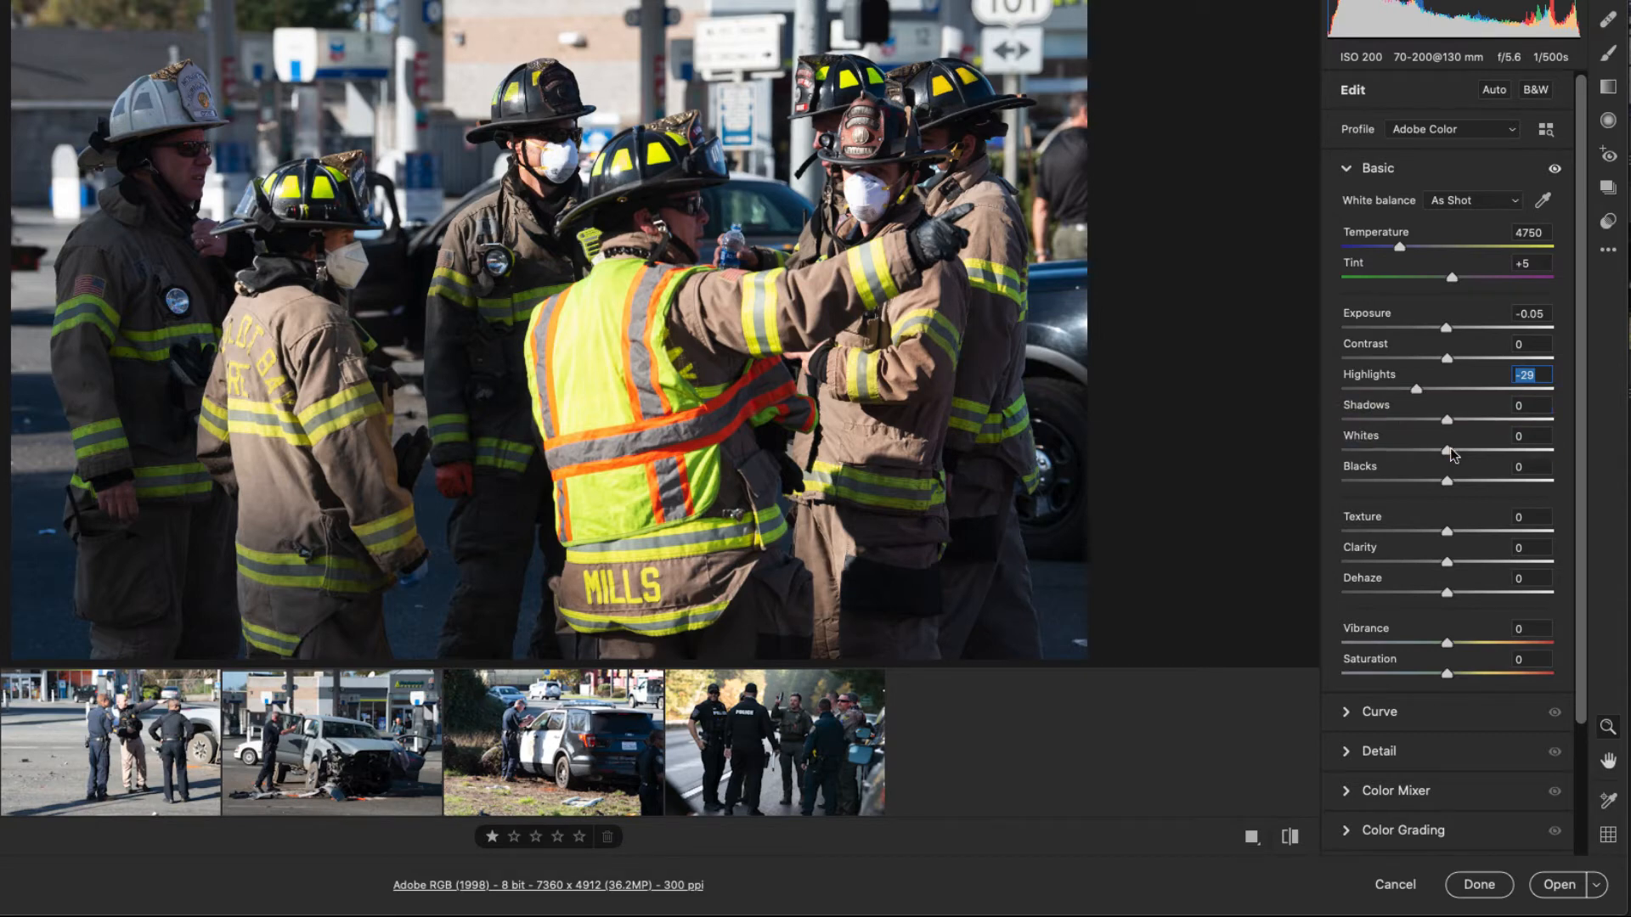
pyautogui.moveTo(1456, 425)
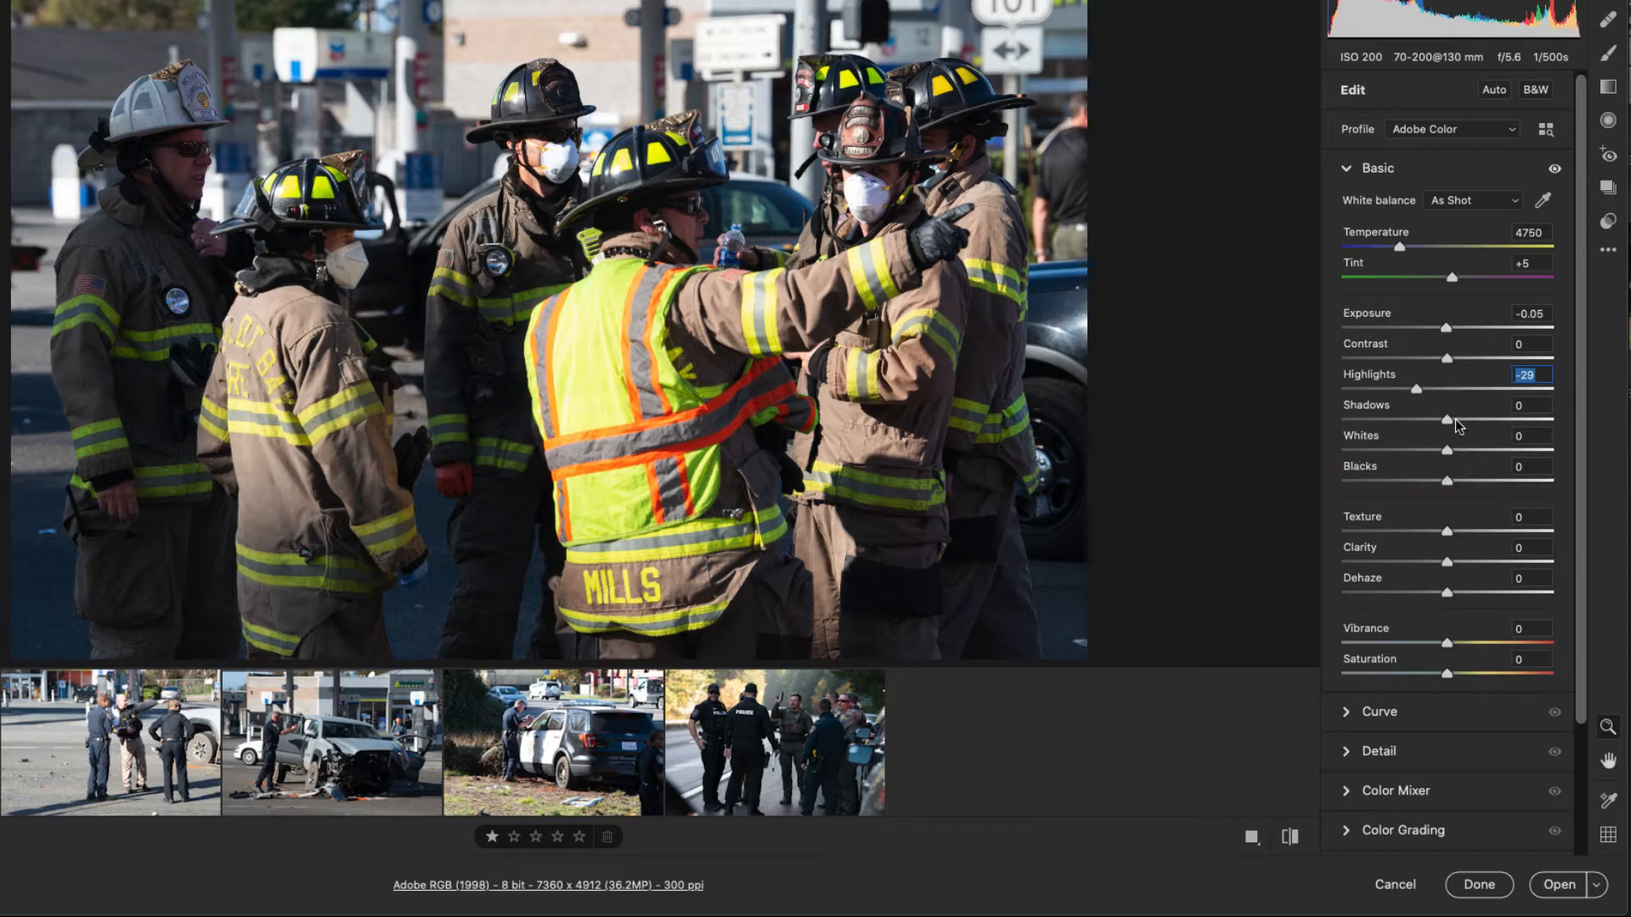
pyautogui.moveTo(1446, 414)
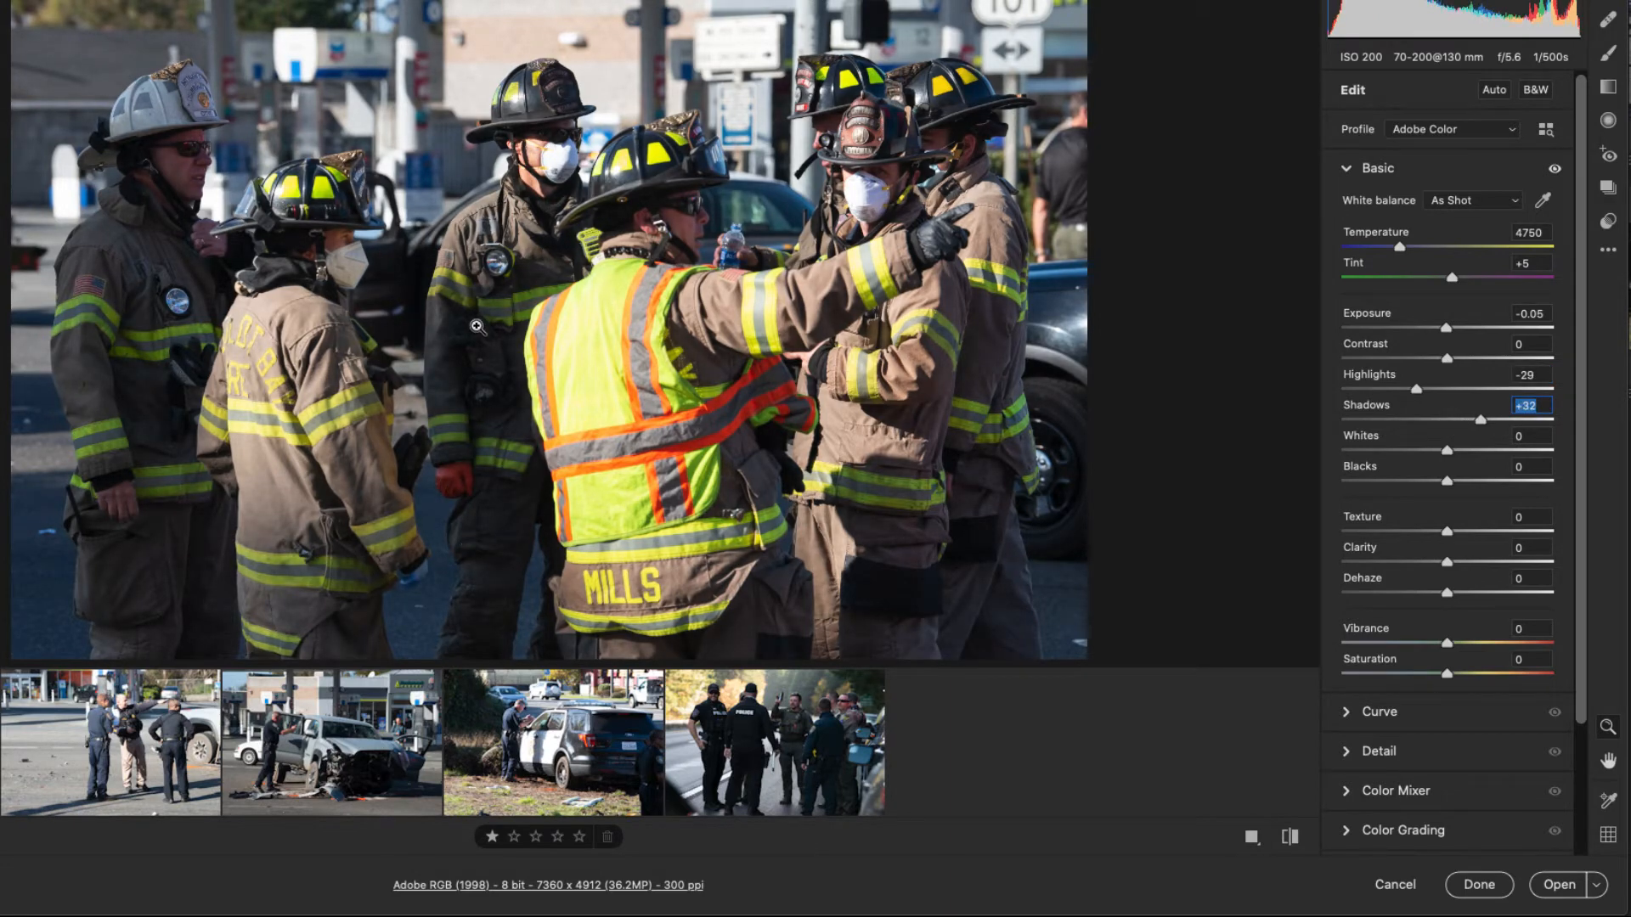
pyautogui.moveTo(1052, 324)
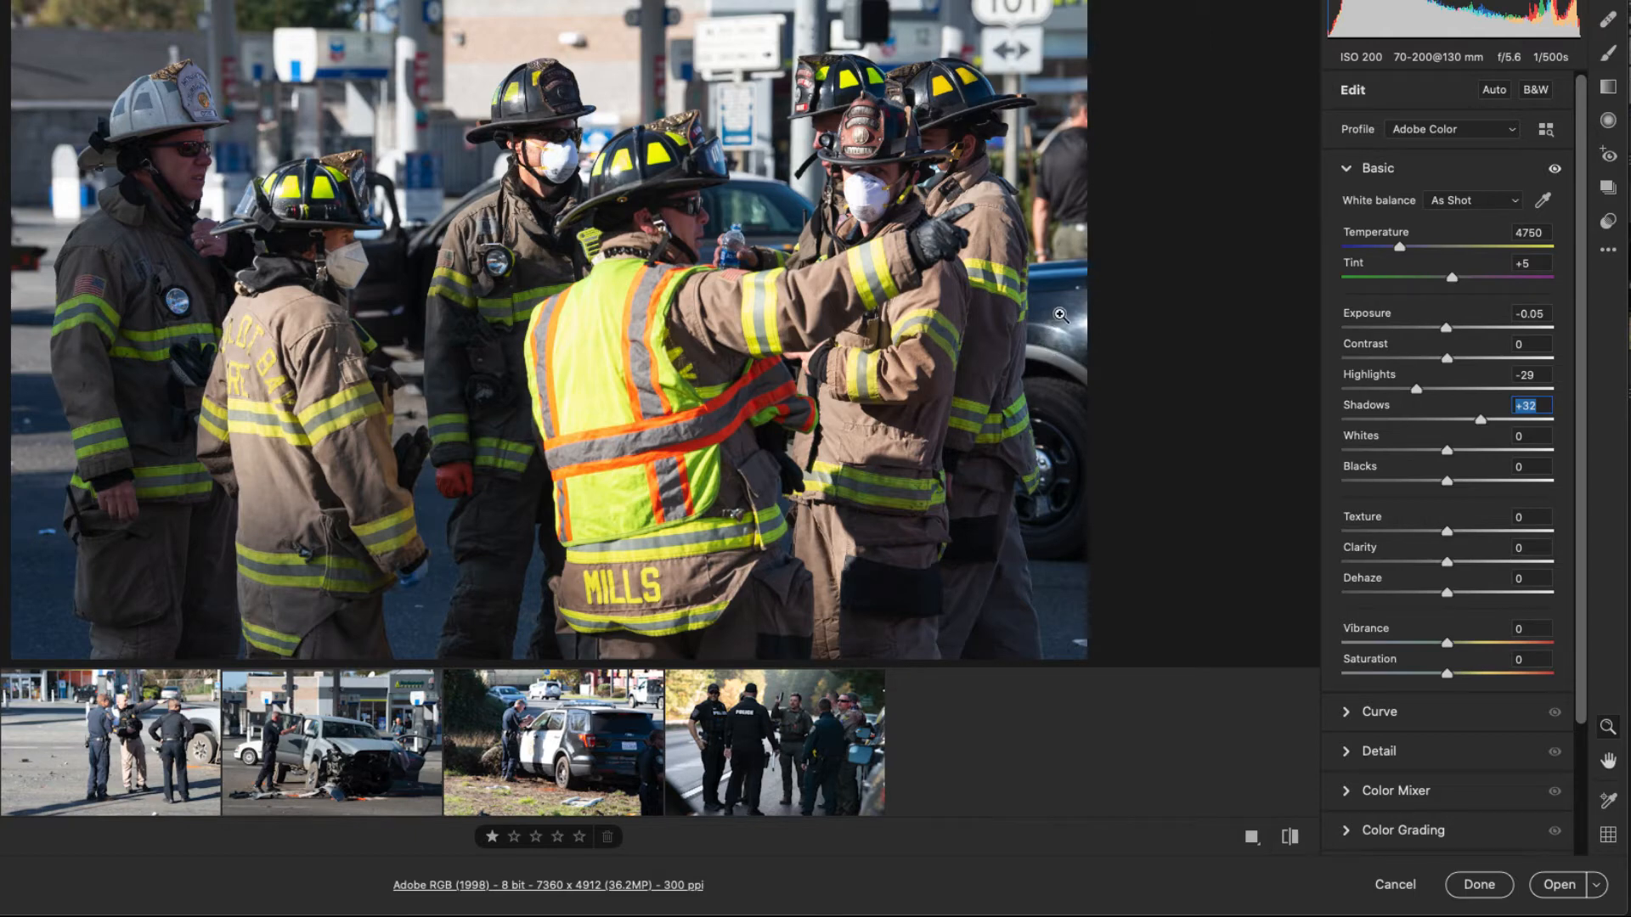
pyautogui.moveTo(1449, 491)
pyautogui.write('-23')
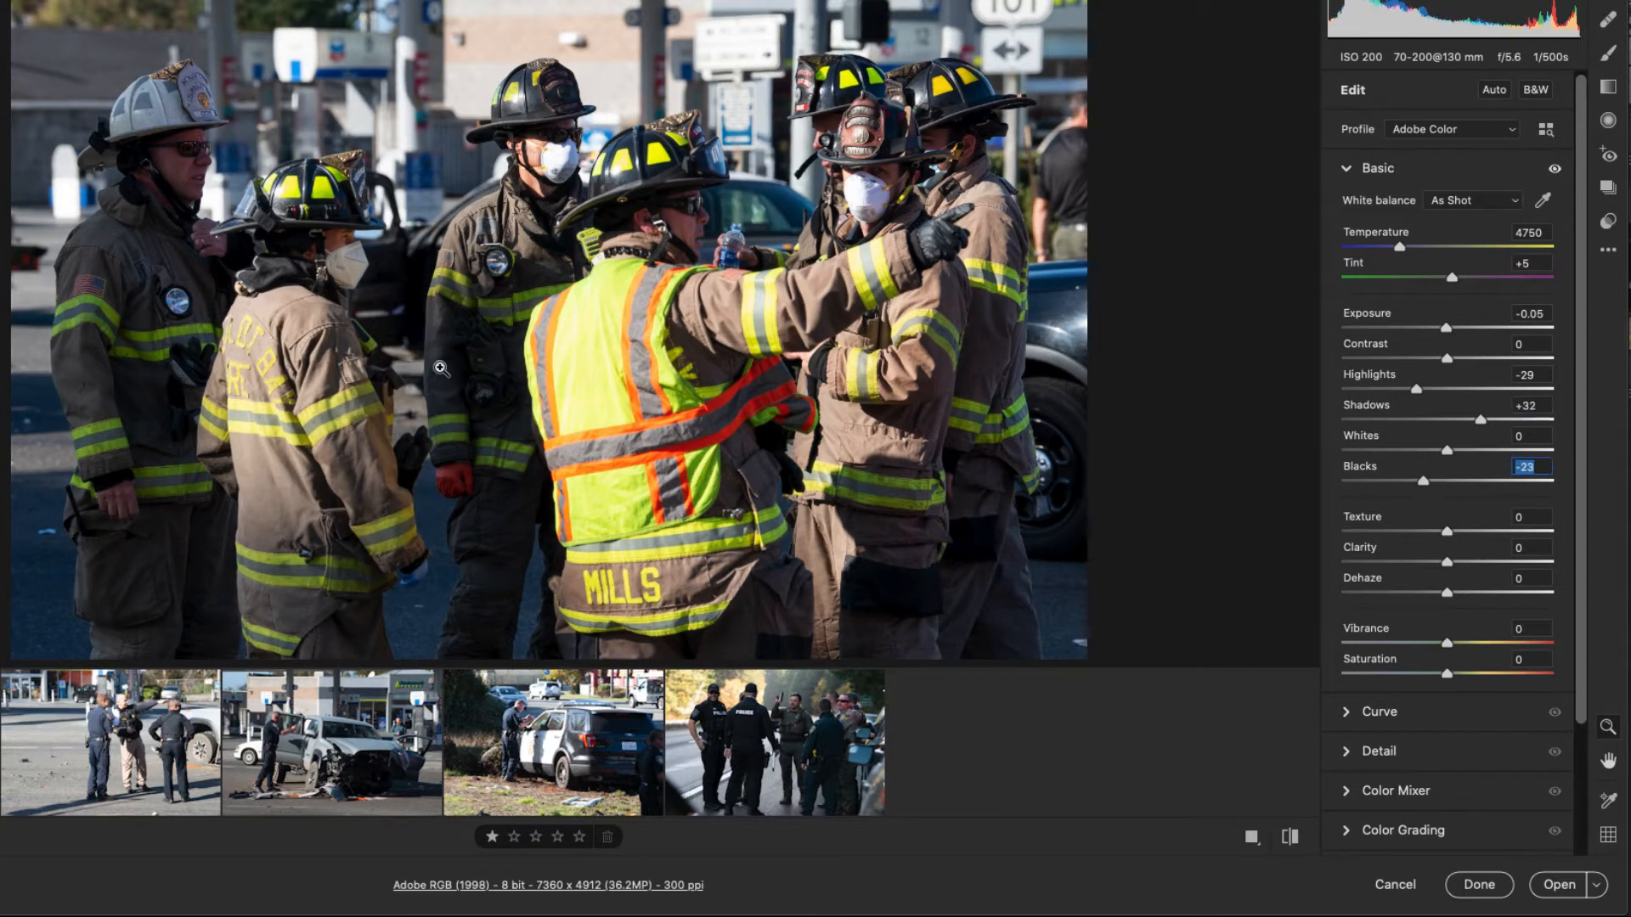
pyautogui.moveTo(731, 603)
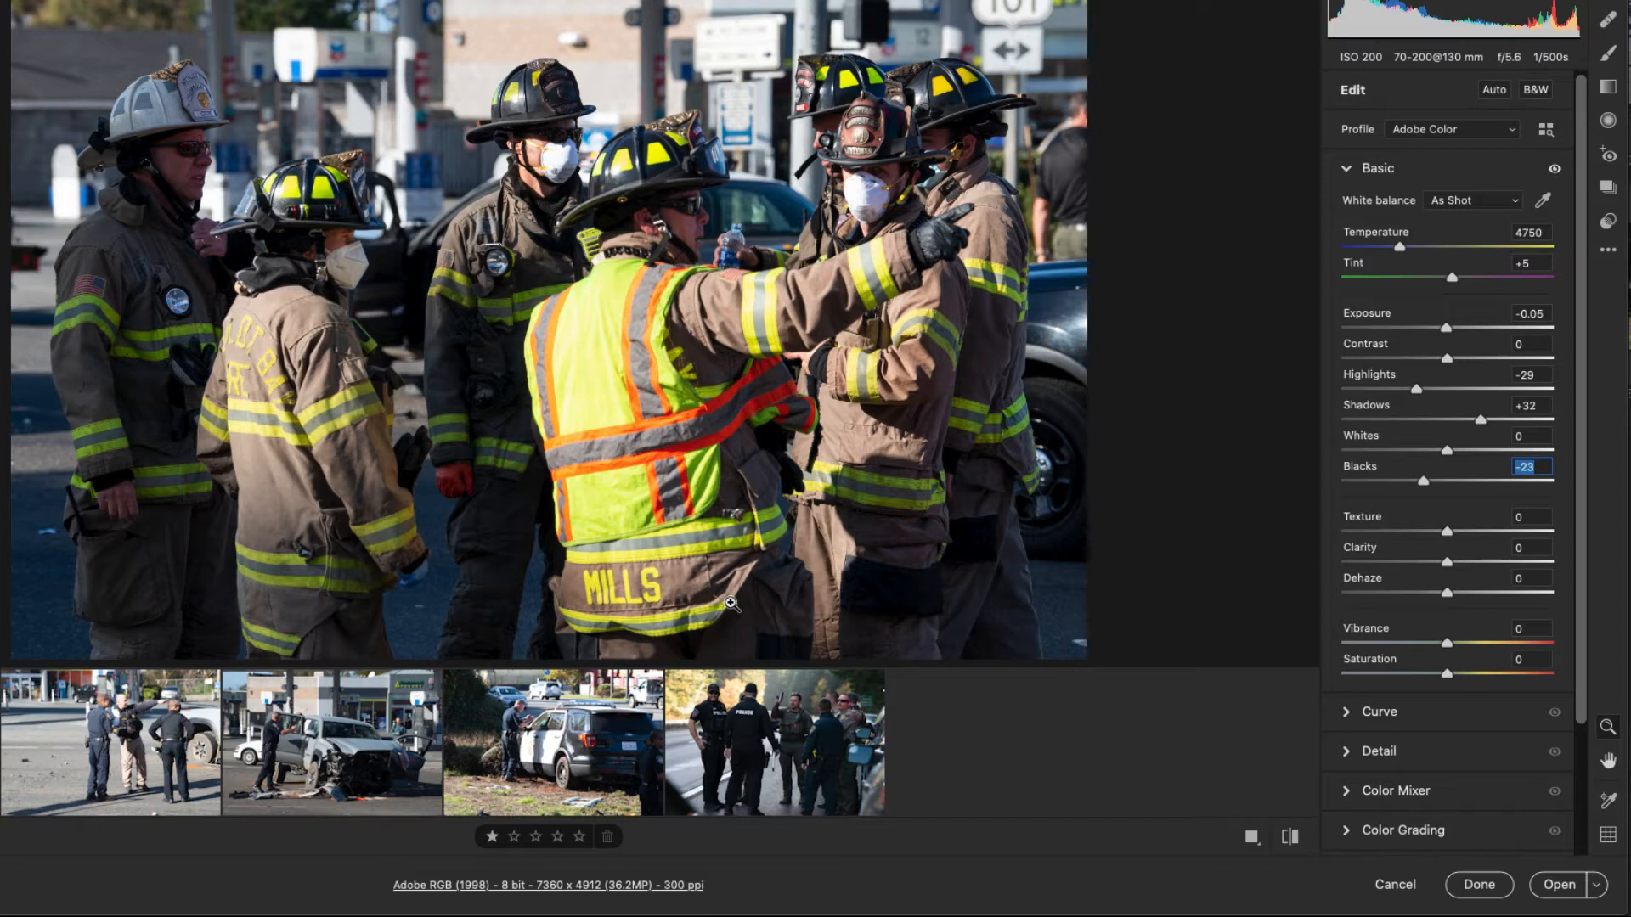
pyautogui.moveTo(1449, 655)
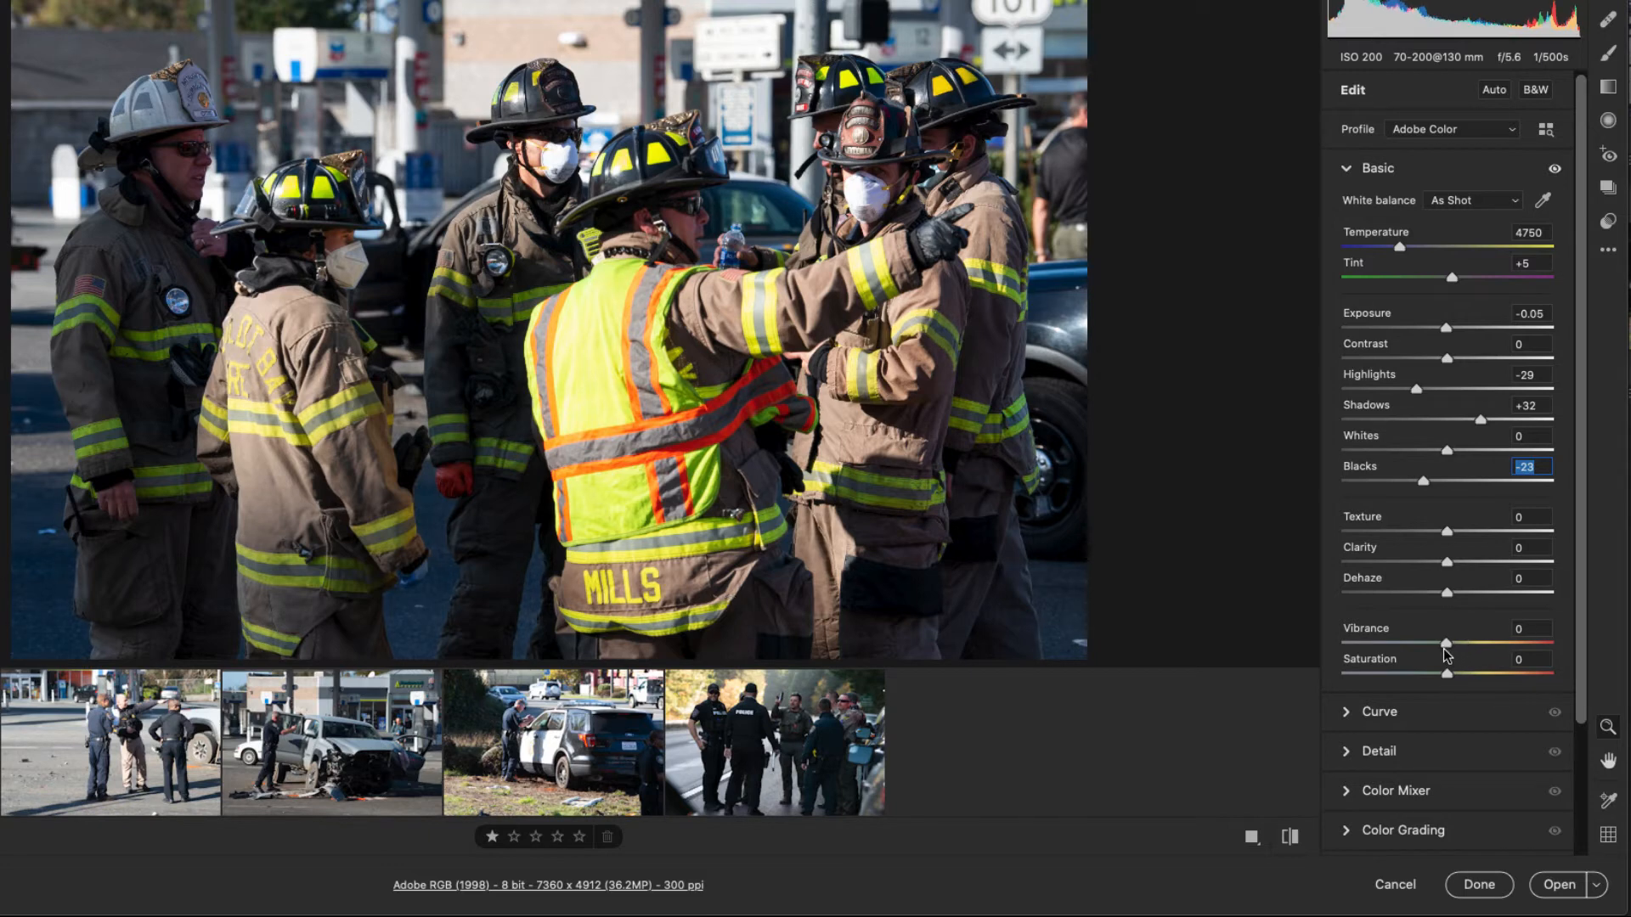
pyautogui.click(1530, 628)
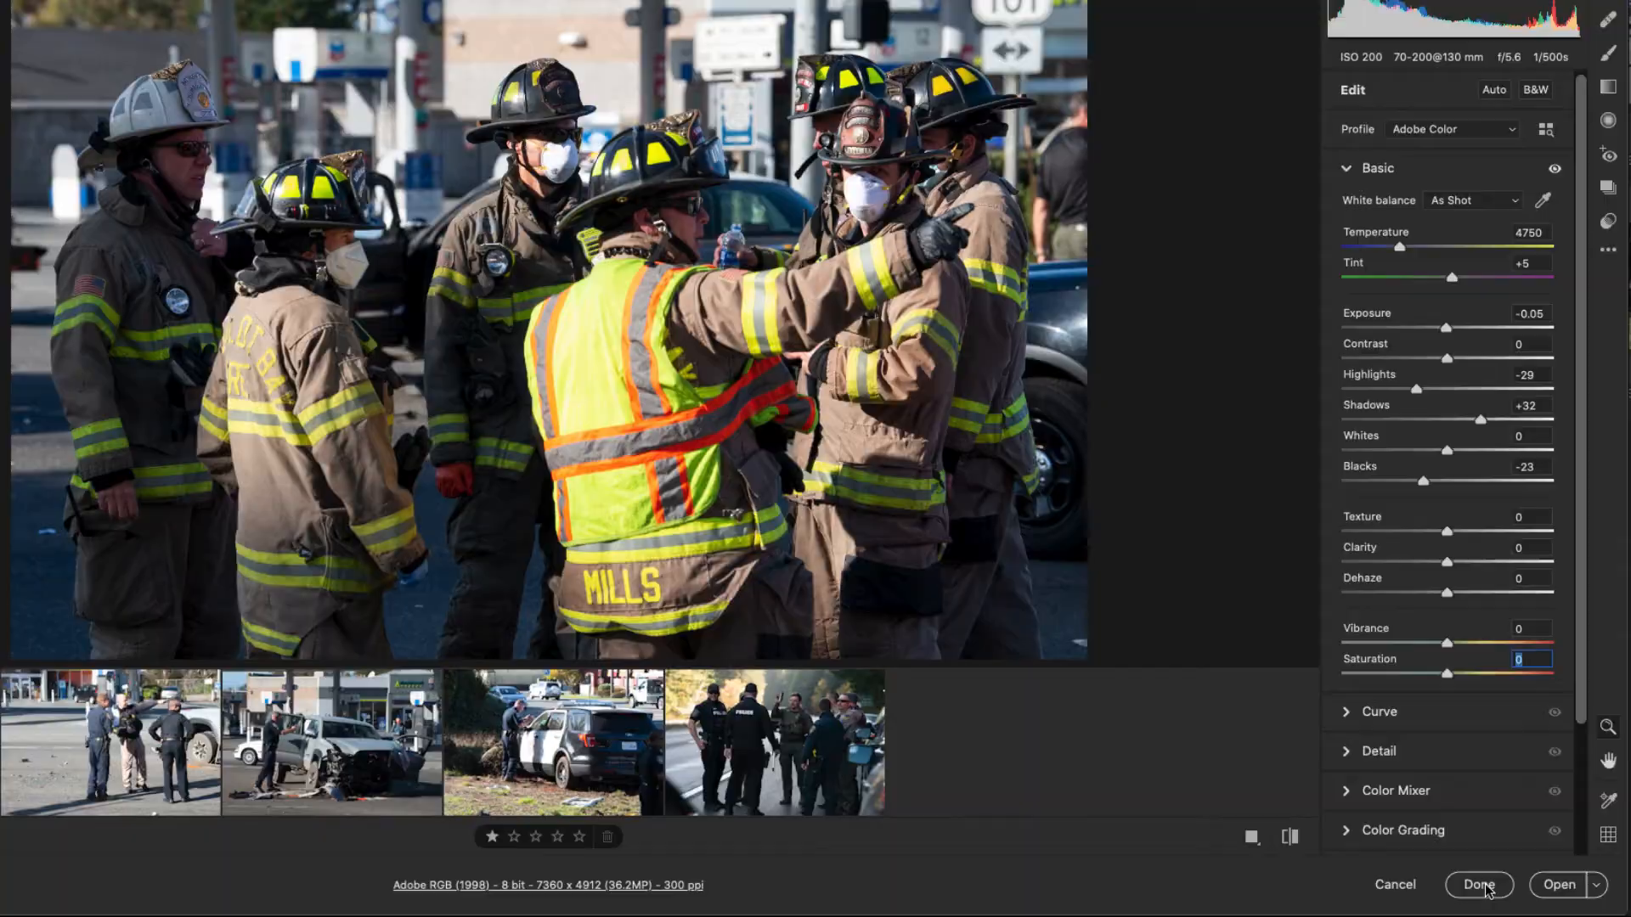
pyautogui.click(1476, 883)
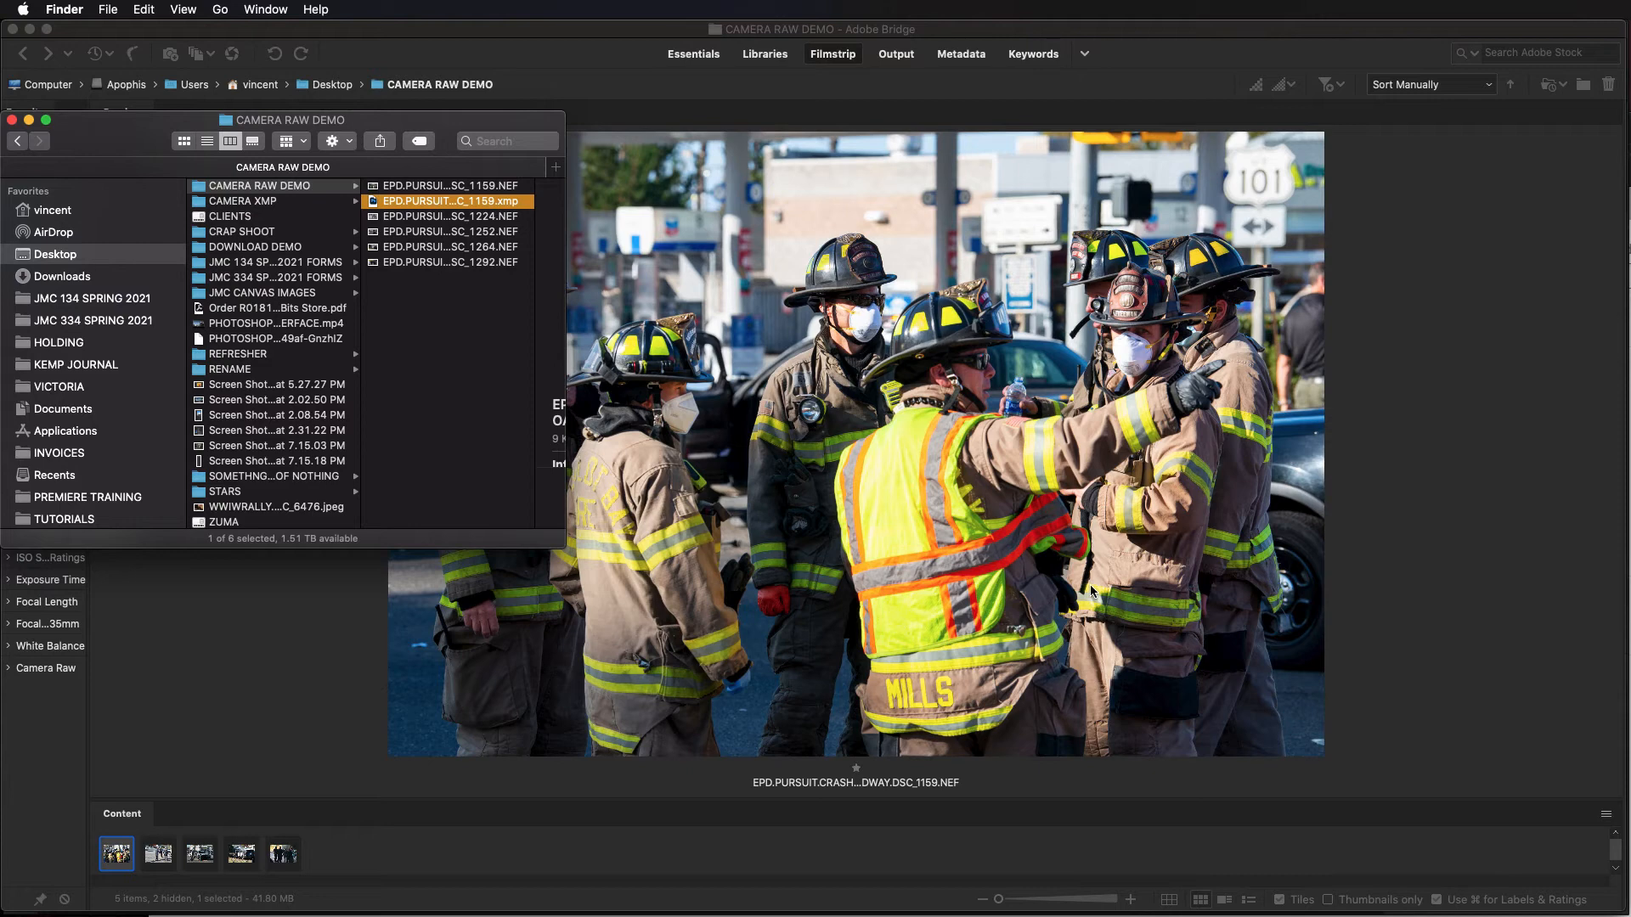
pyautogui.moveTo(962, 517)
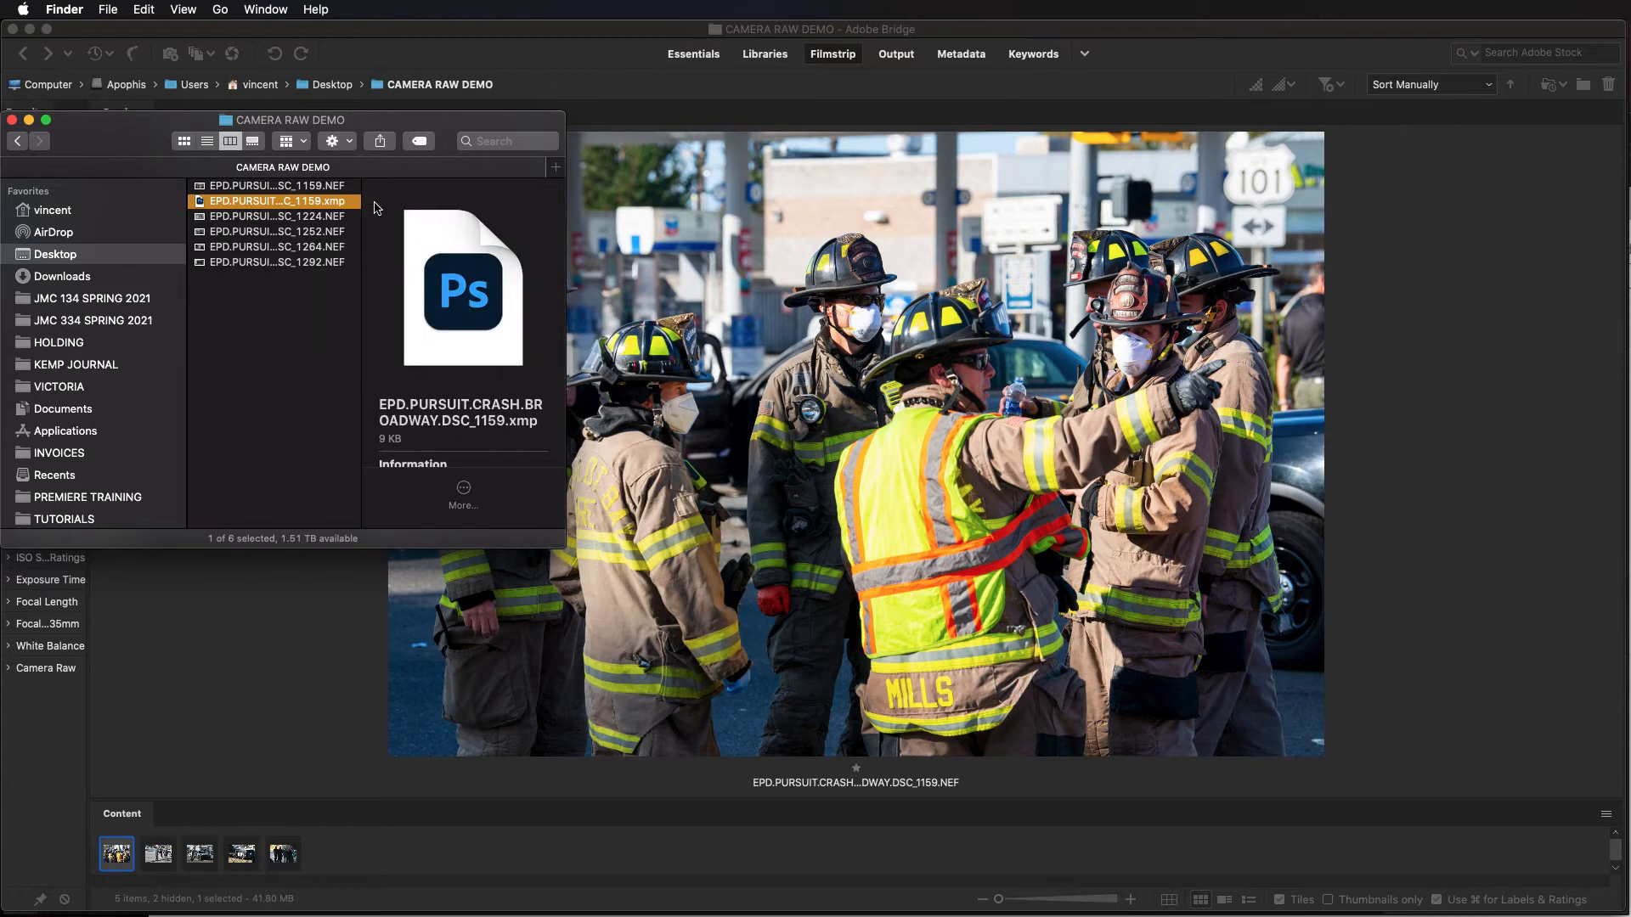
# Select the DSC_1159 XMP sidecar in the CAMERA RAW DEMO folder to preview it
pyautogui.click(277, 200)
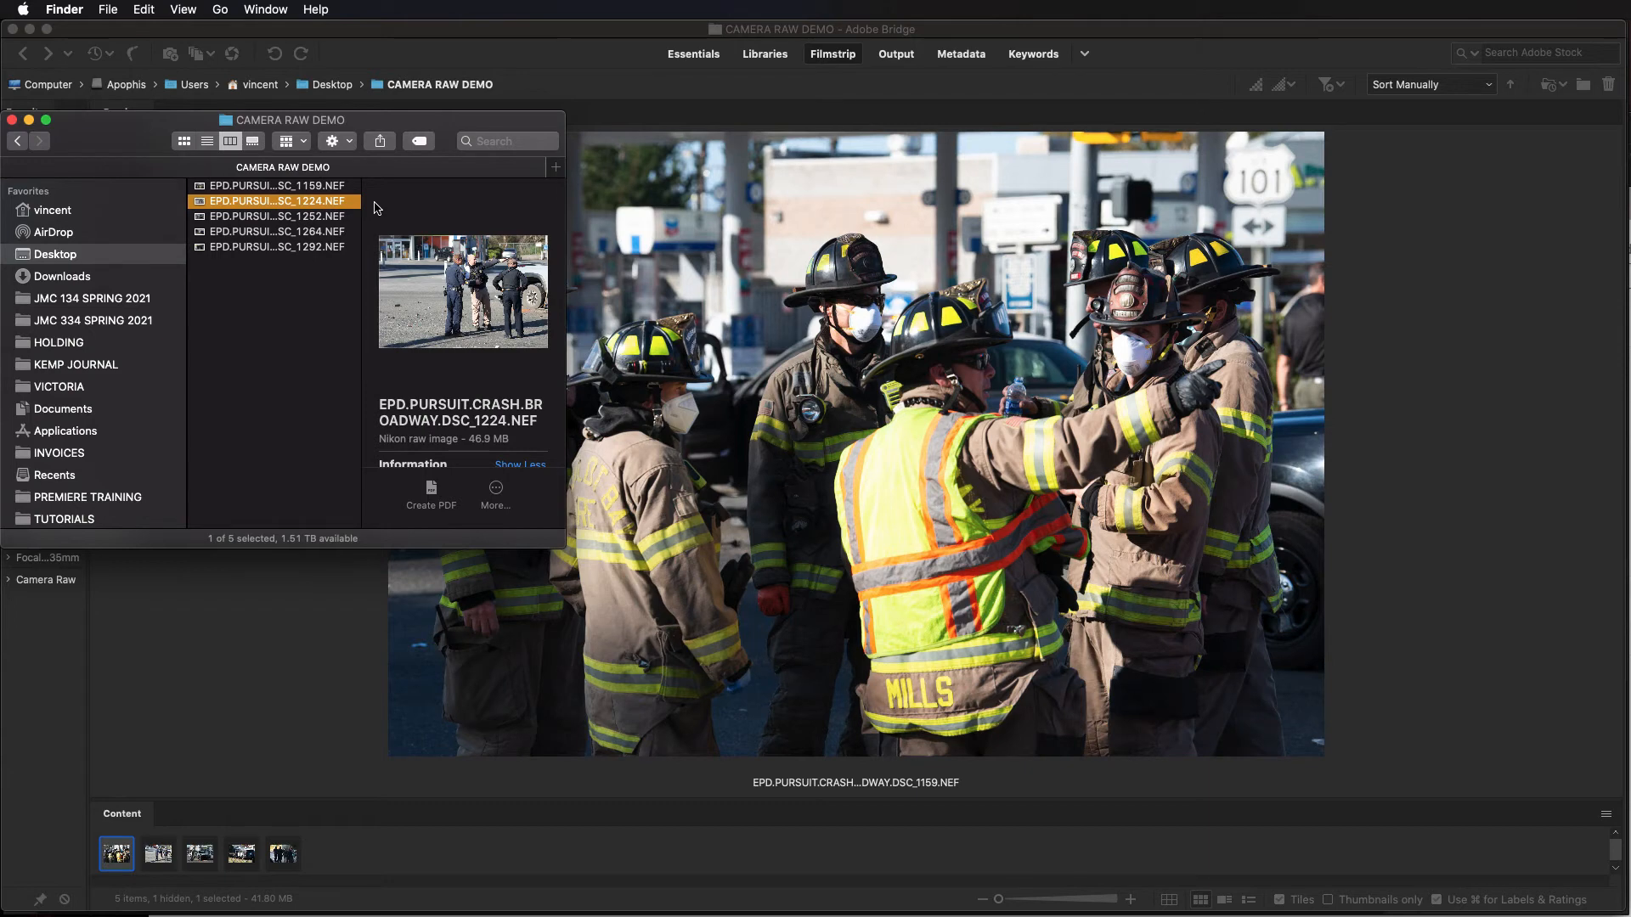
pyautogui.moveTo(376, 207)
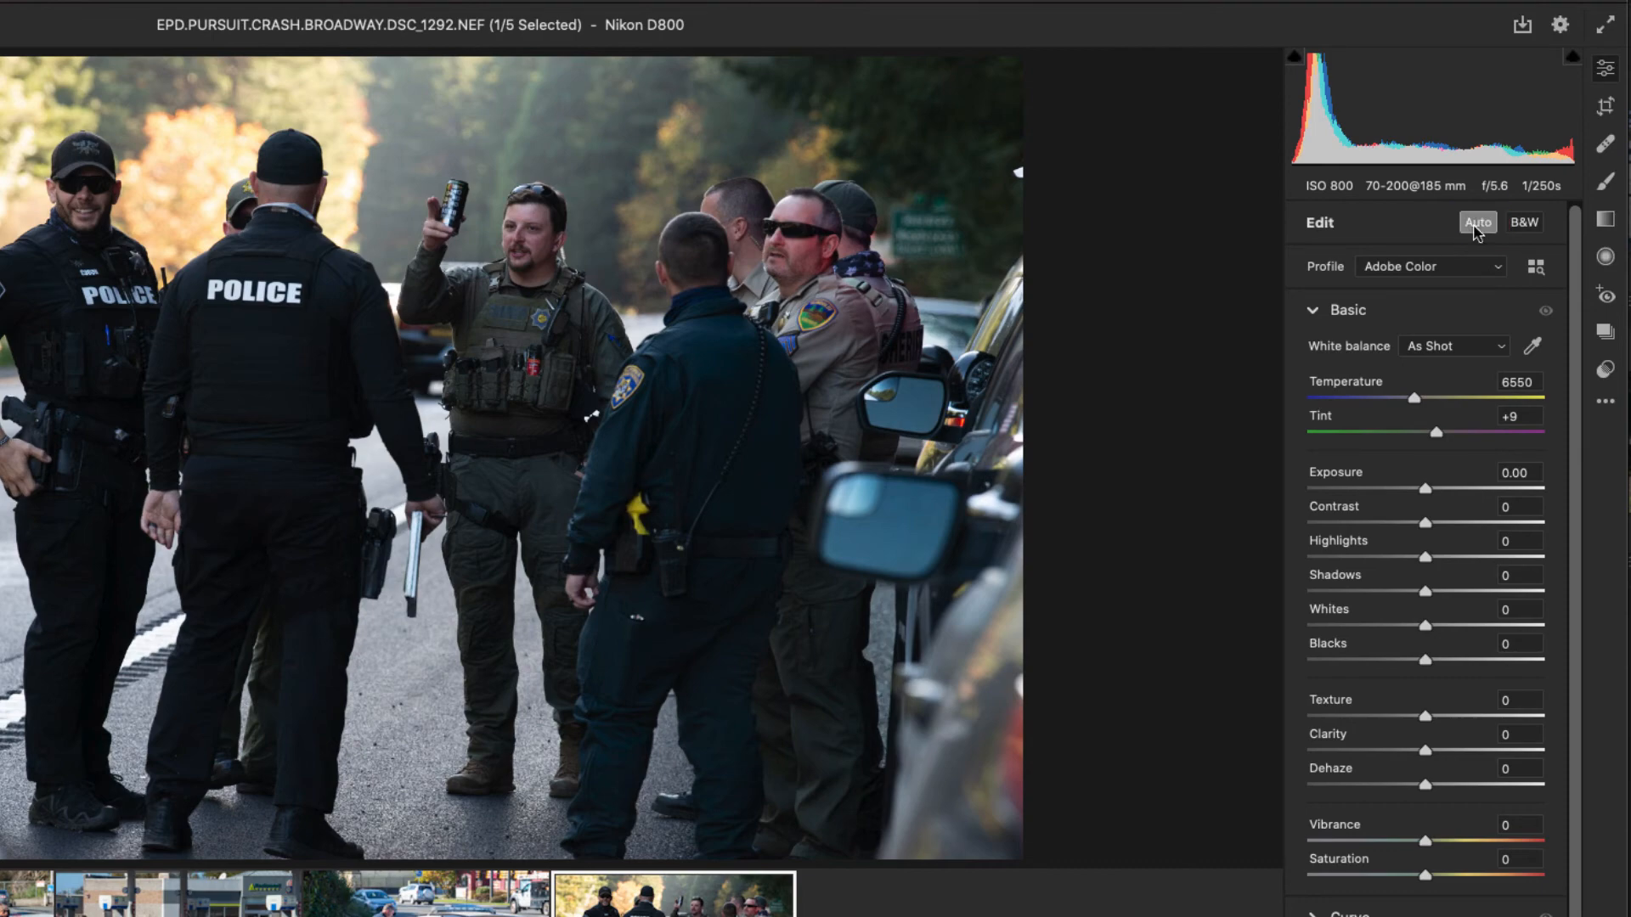
# Apply Auto tone to DSC_1292 (exposure +0.38, highlights -75, shadows +59, vibrance +15)
pyautogui.click(1476, 220)
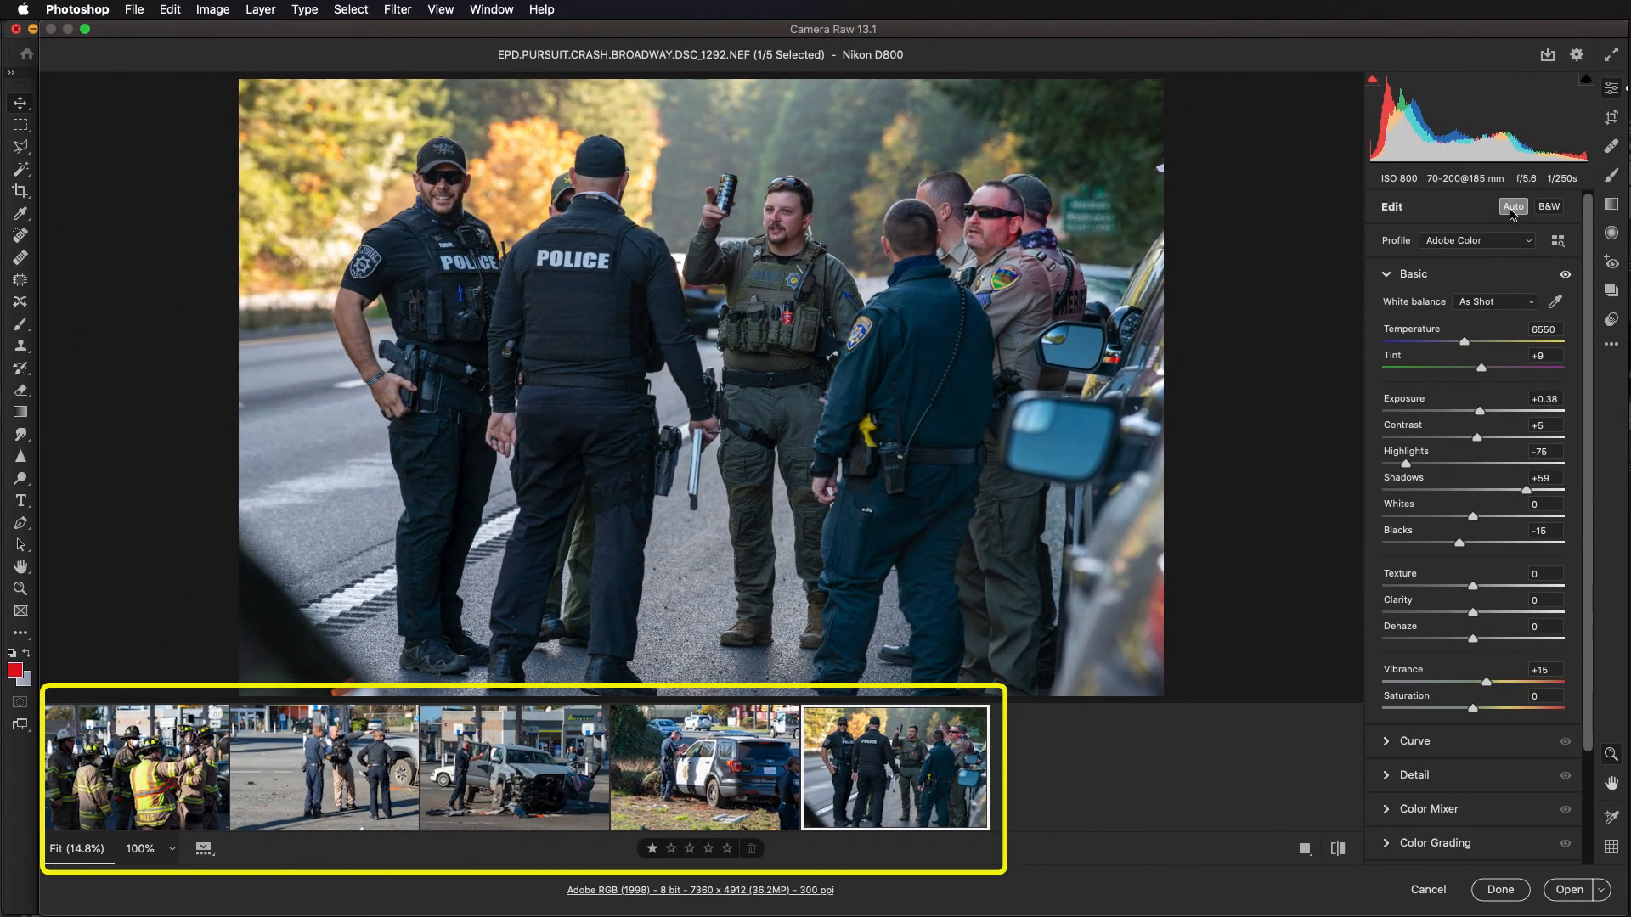
pyautogui.moveTo(878, 782)
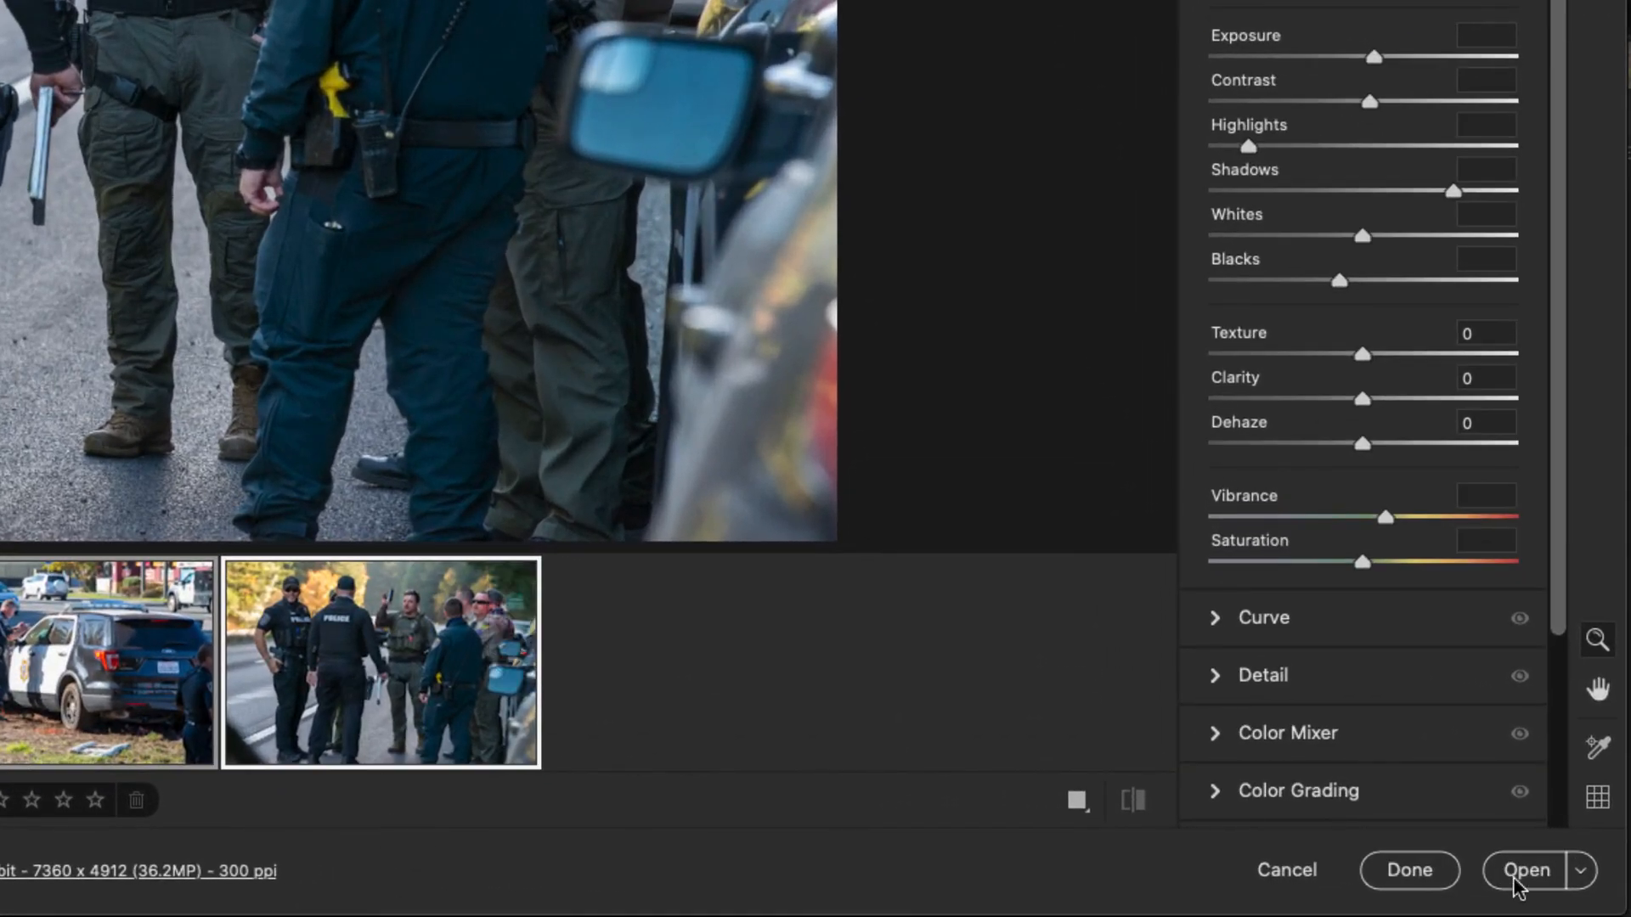
# Open the adjusted photos in Photoshop as tabs for DSC_1159, DSC_1224 and DSC_1252
pyautogui.click(1526, 870)
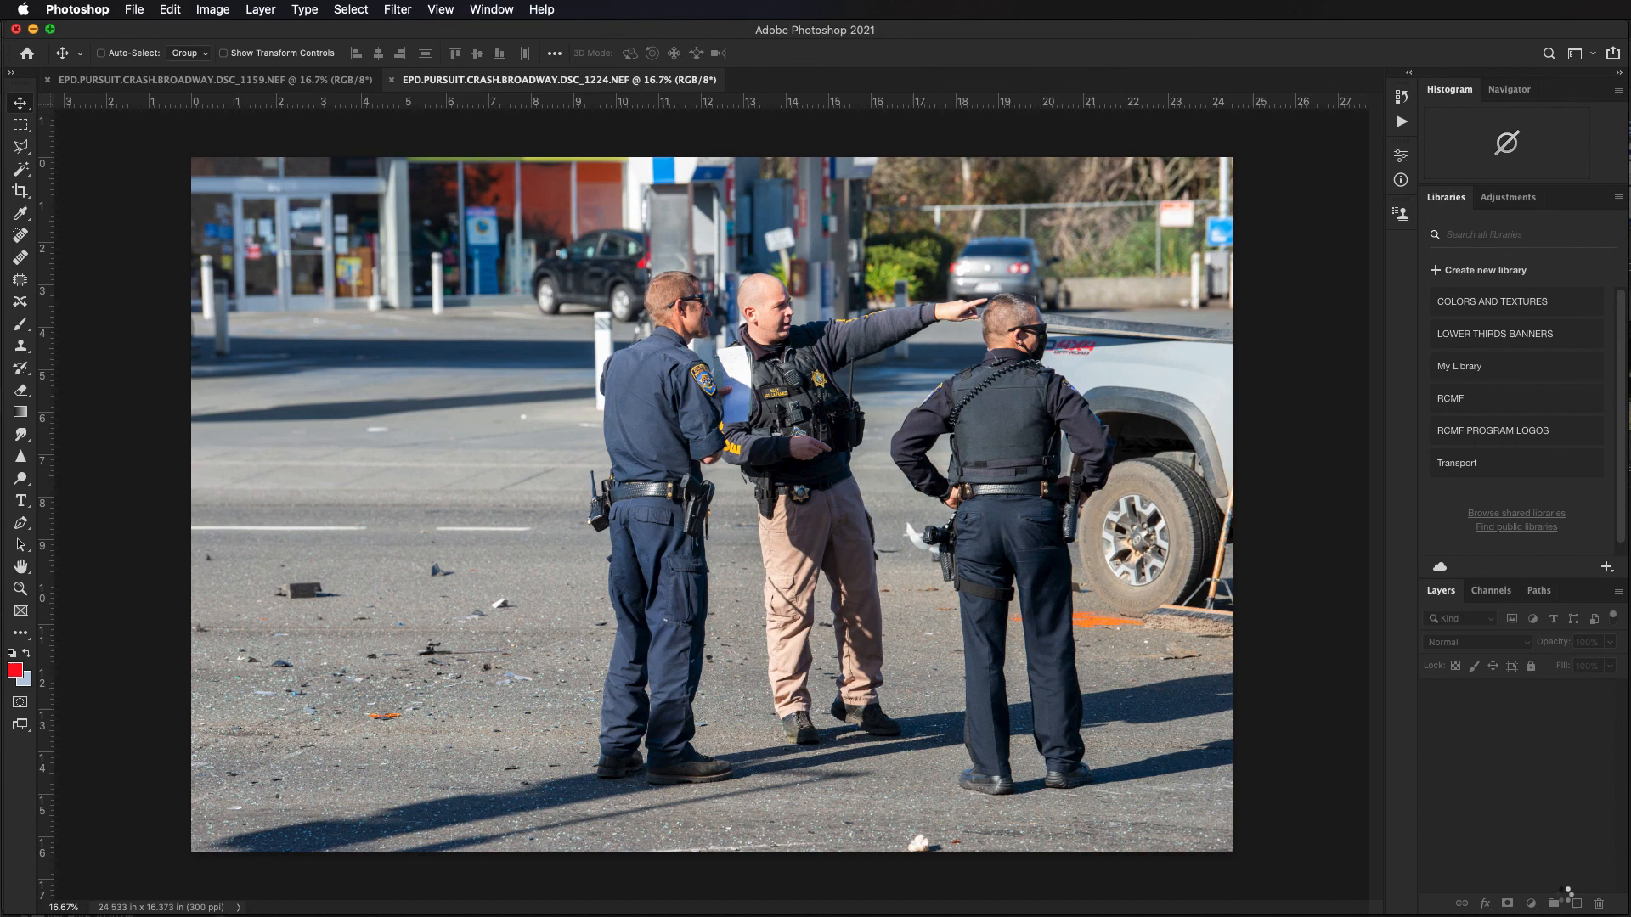
pyautogui.click(888, 80)
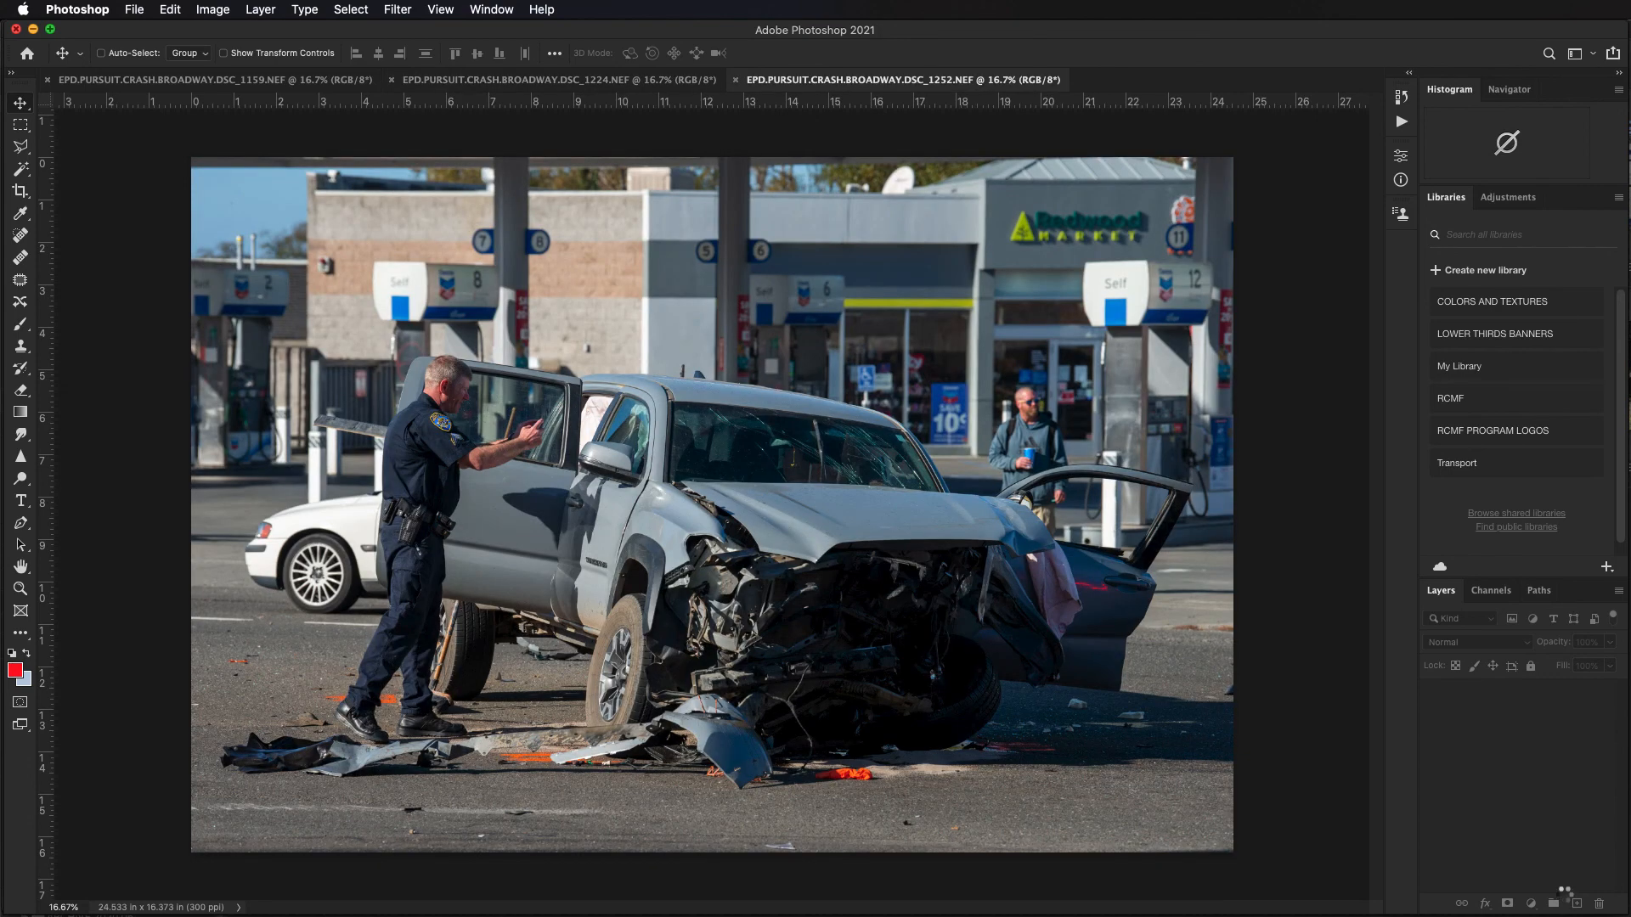